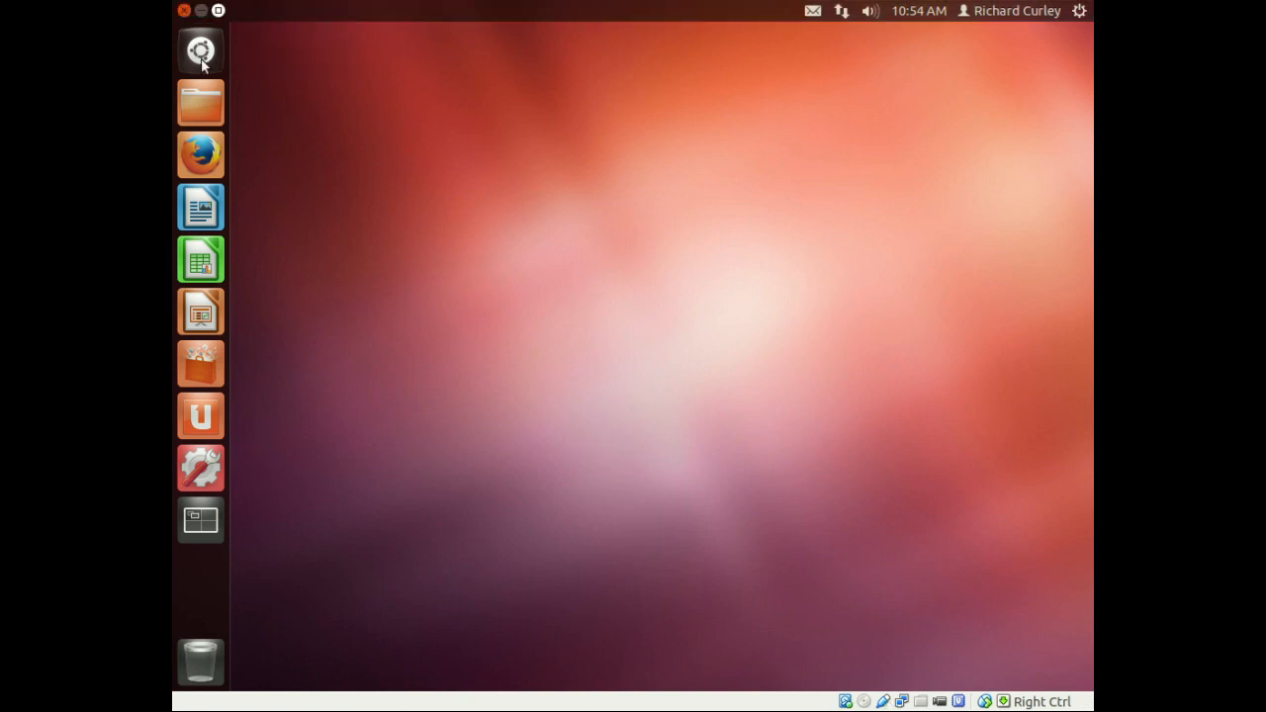
# - Open a Terminal window and type 'sudo apt-get install libpam-crac' at the prompt
pyautogui.click(199, 50)
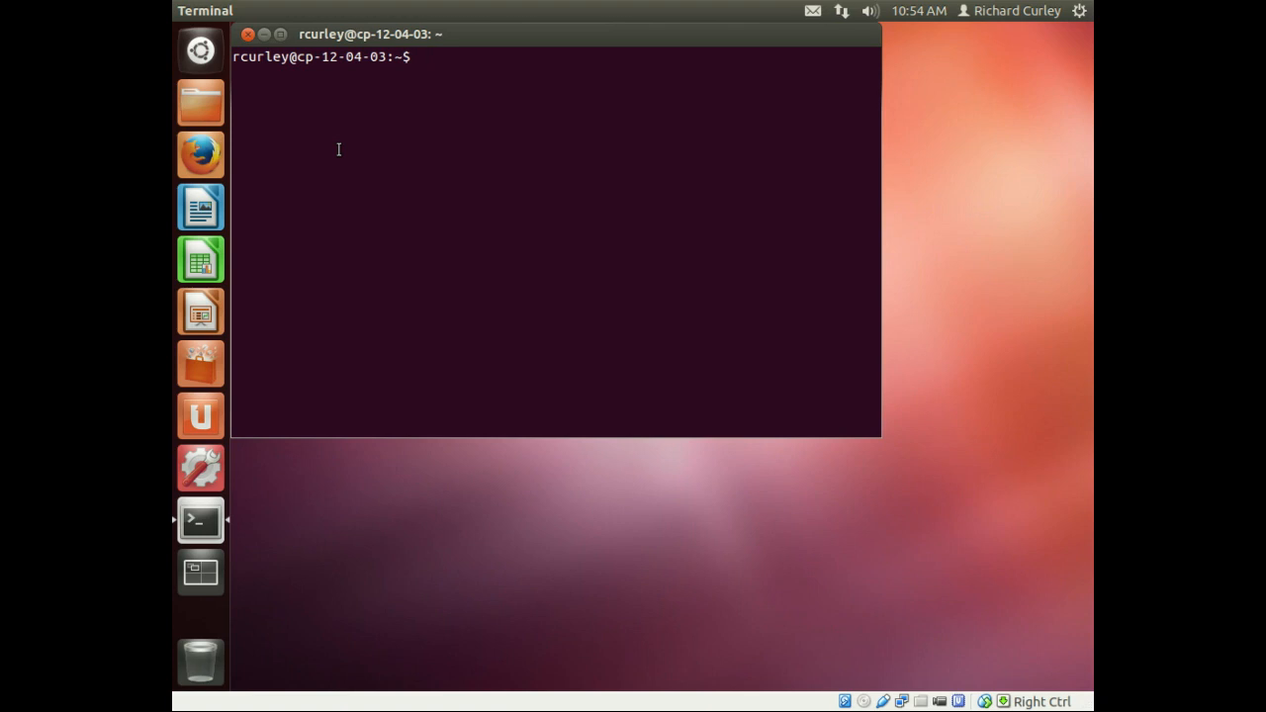
pyautogui.write('sudo')
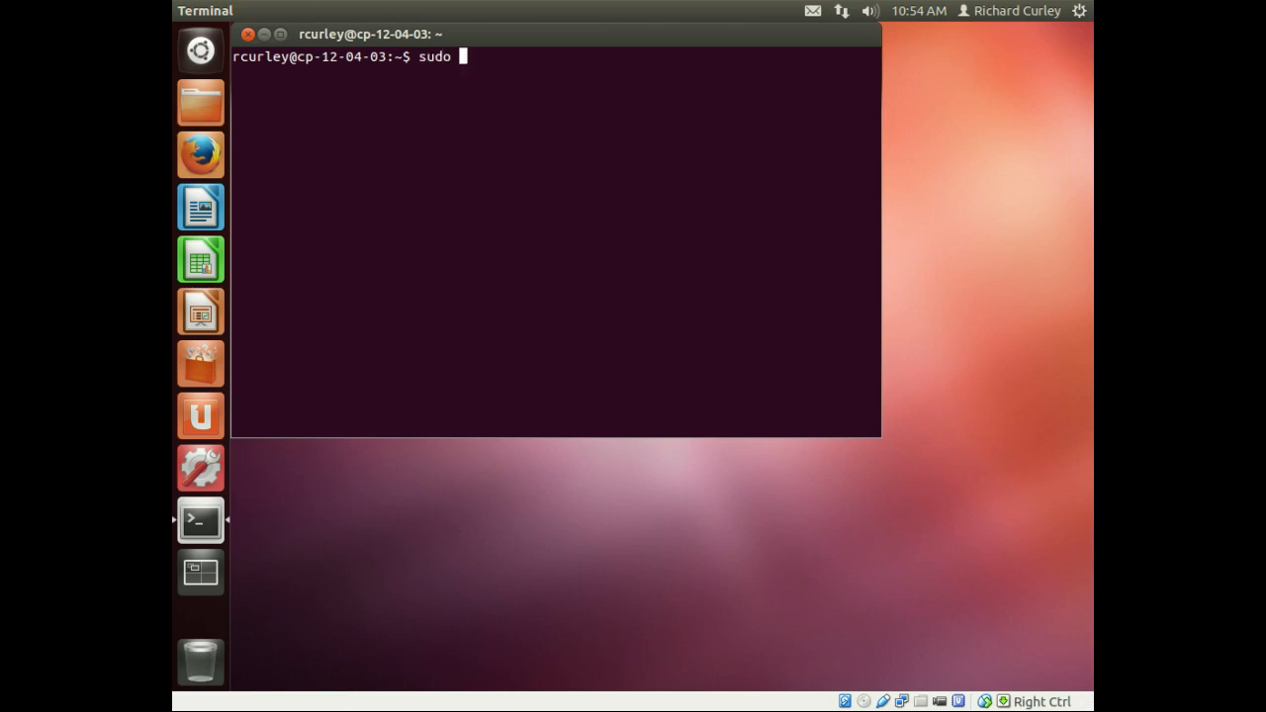
pyautogui.write('apt-g')
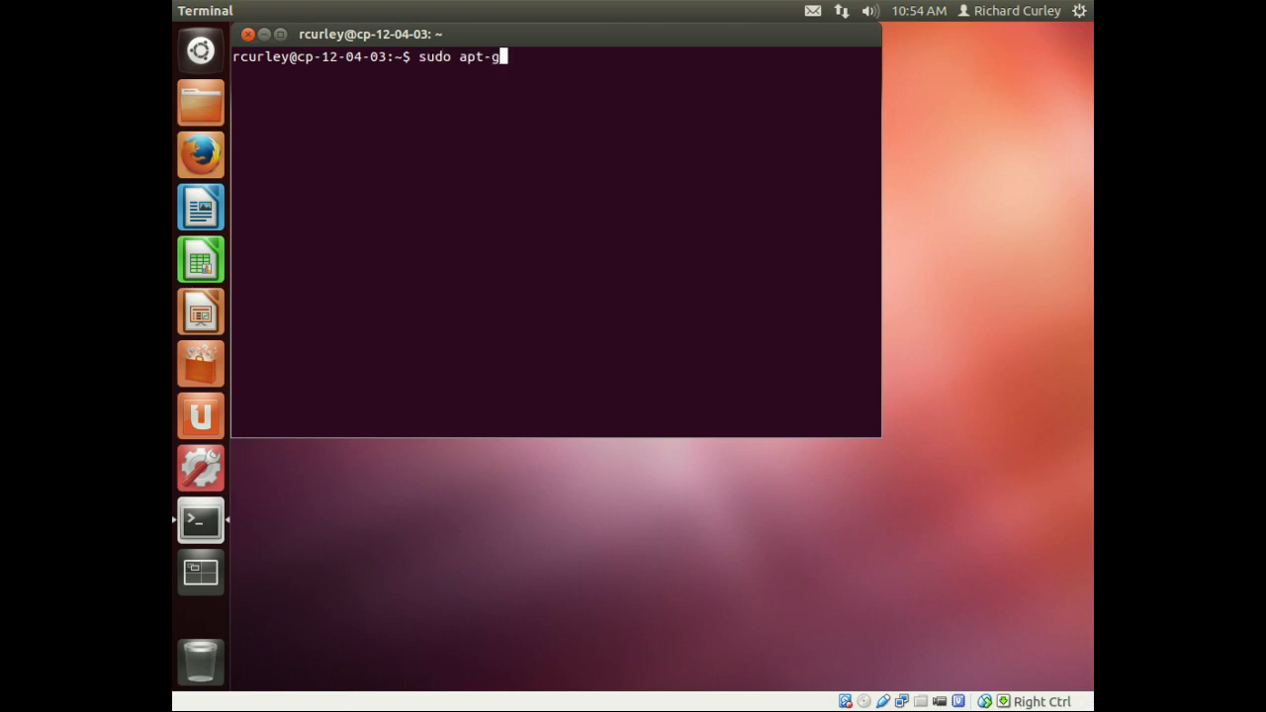
pyautogui.write('et ins')
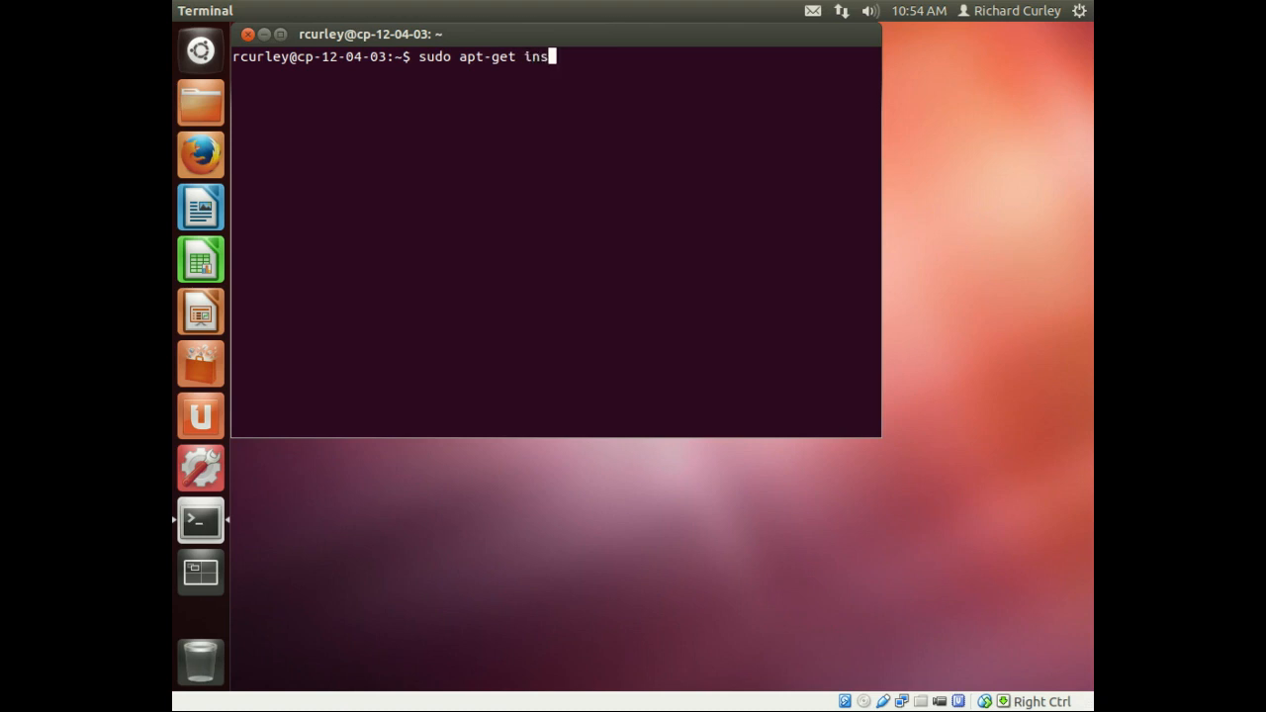
pyautogui.write('tall')
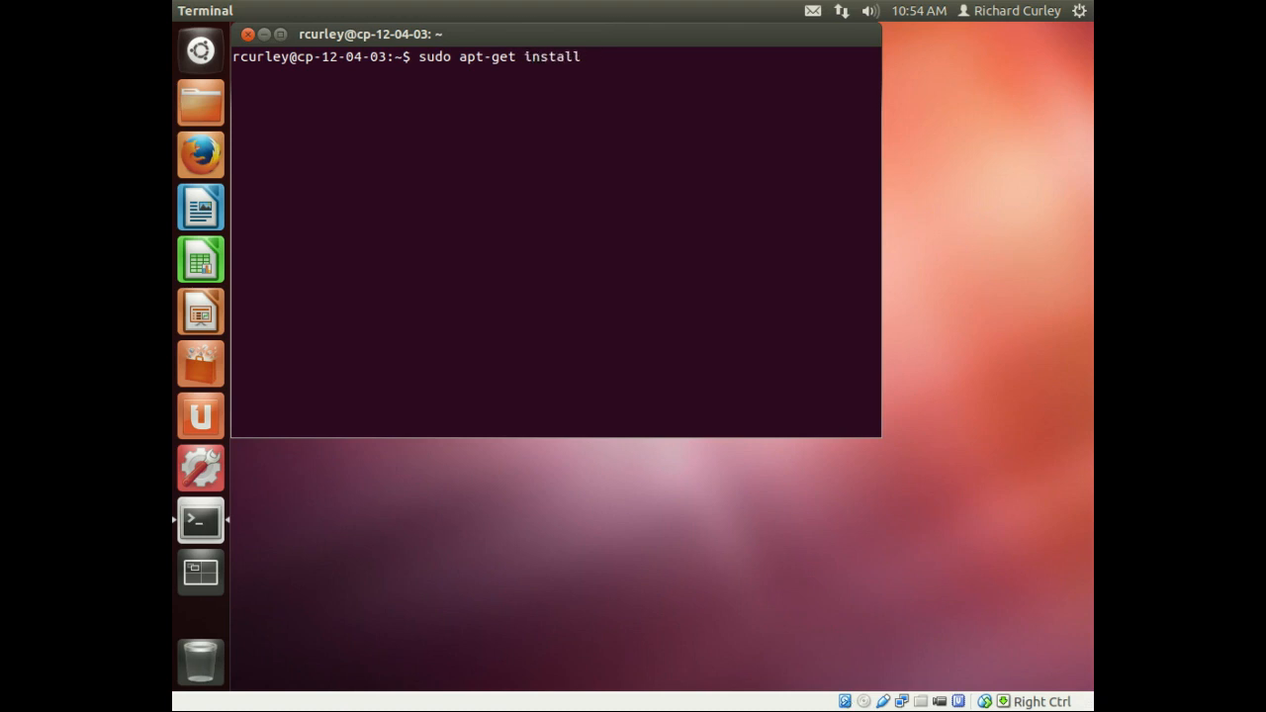
pyautogui.write('lib')
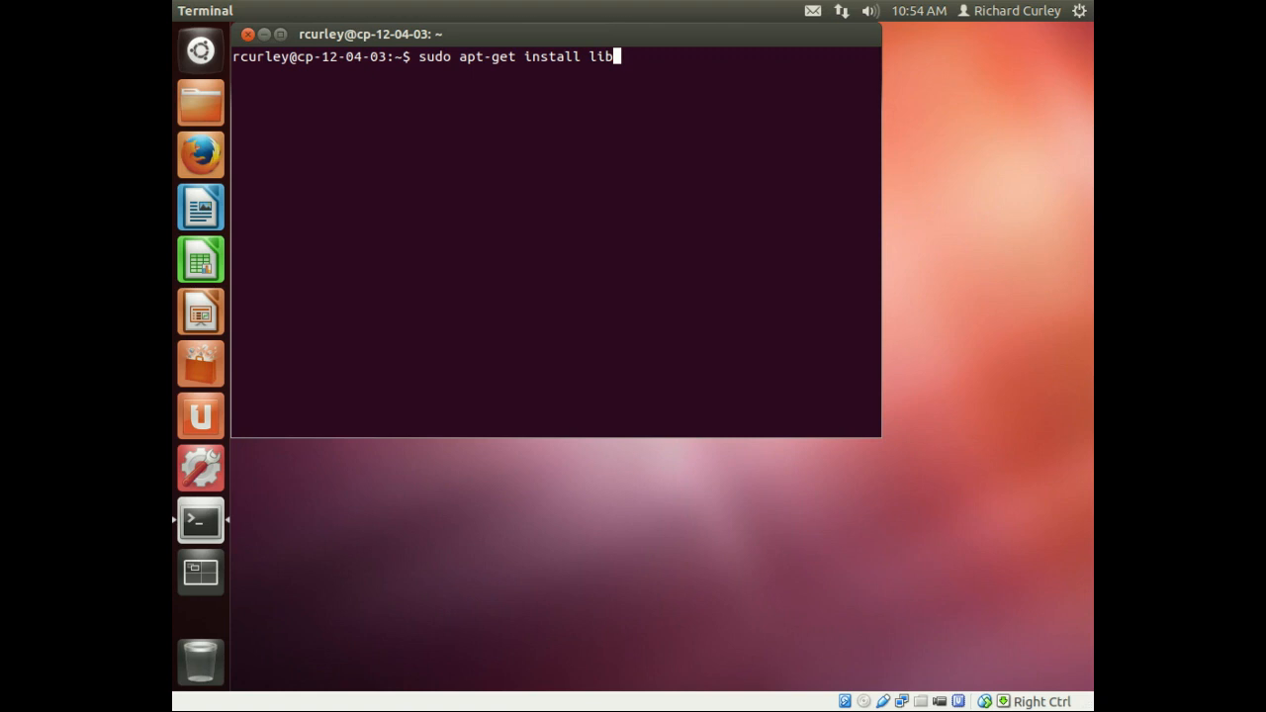
pyautogui.write('pam-crac')
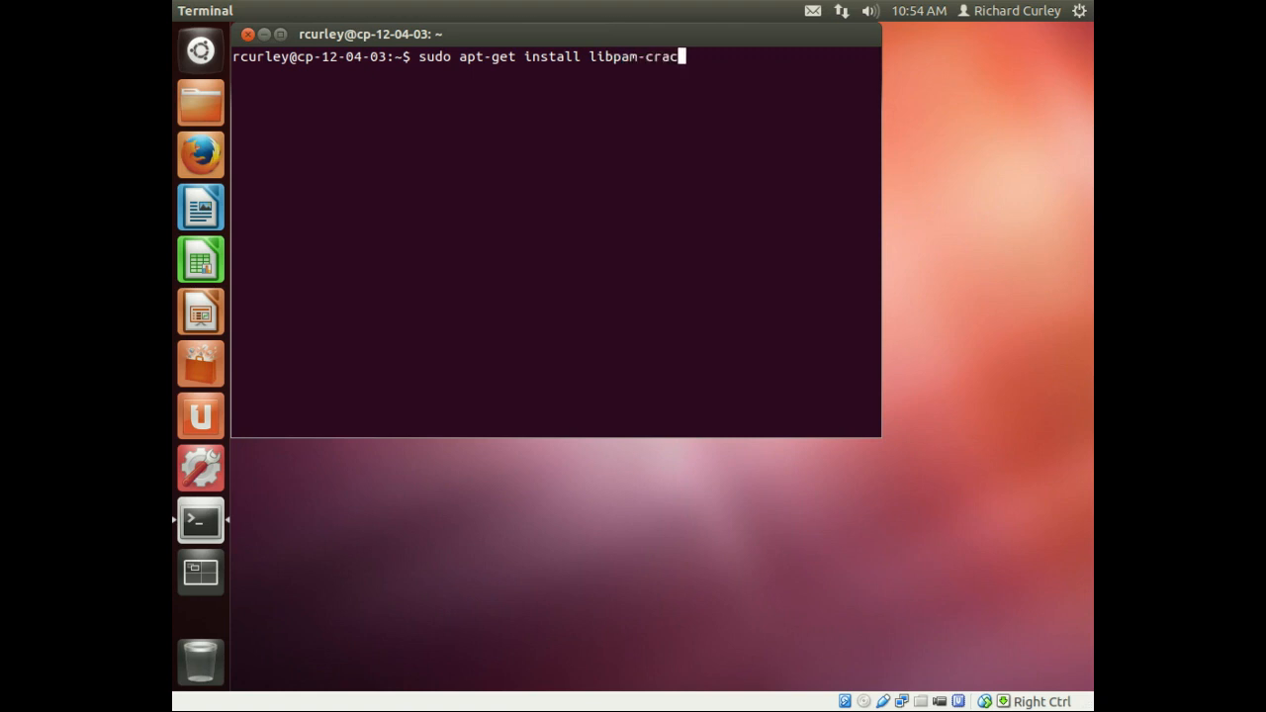
# - Run the libpam-cracklib install command and confirm the installation with y
pyautogui.press('Return')
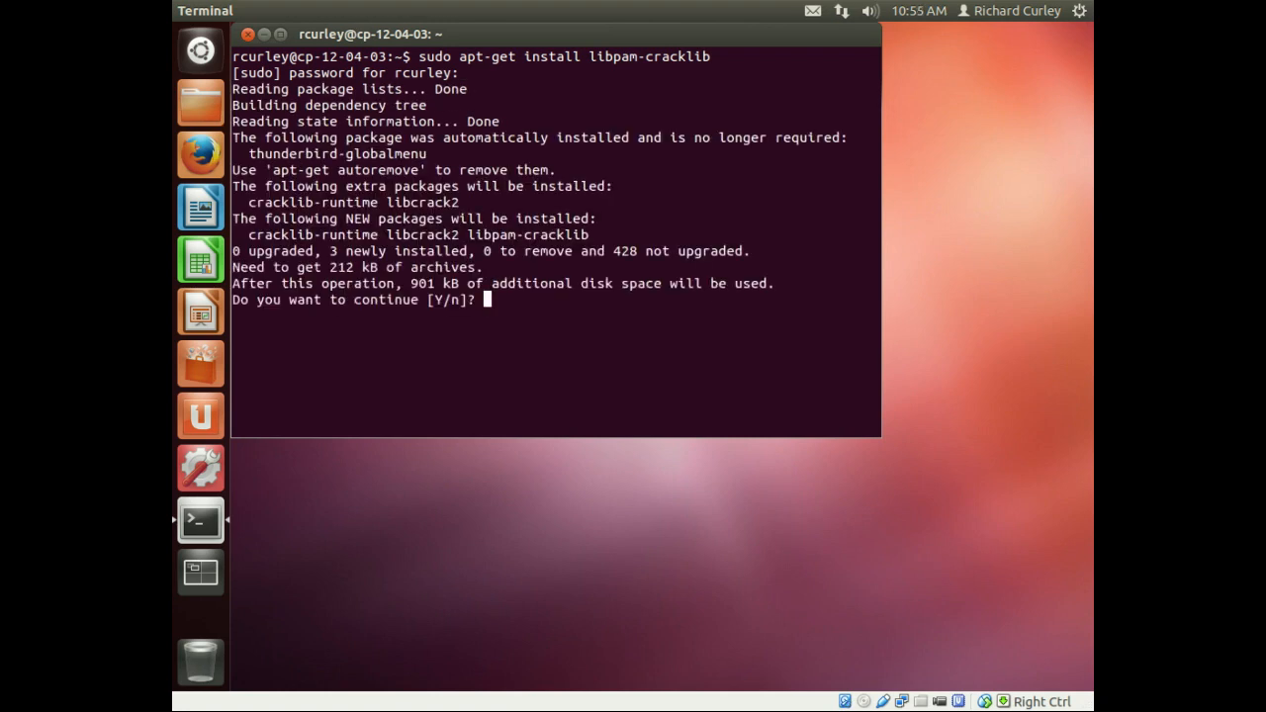
pyautogui.write('y')
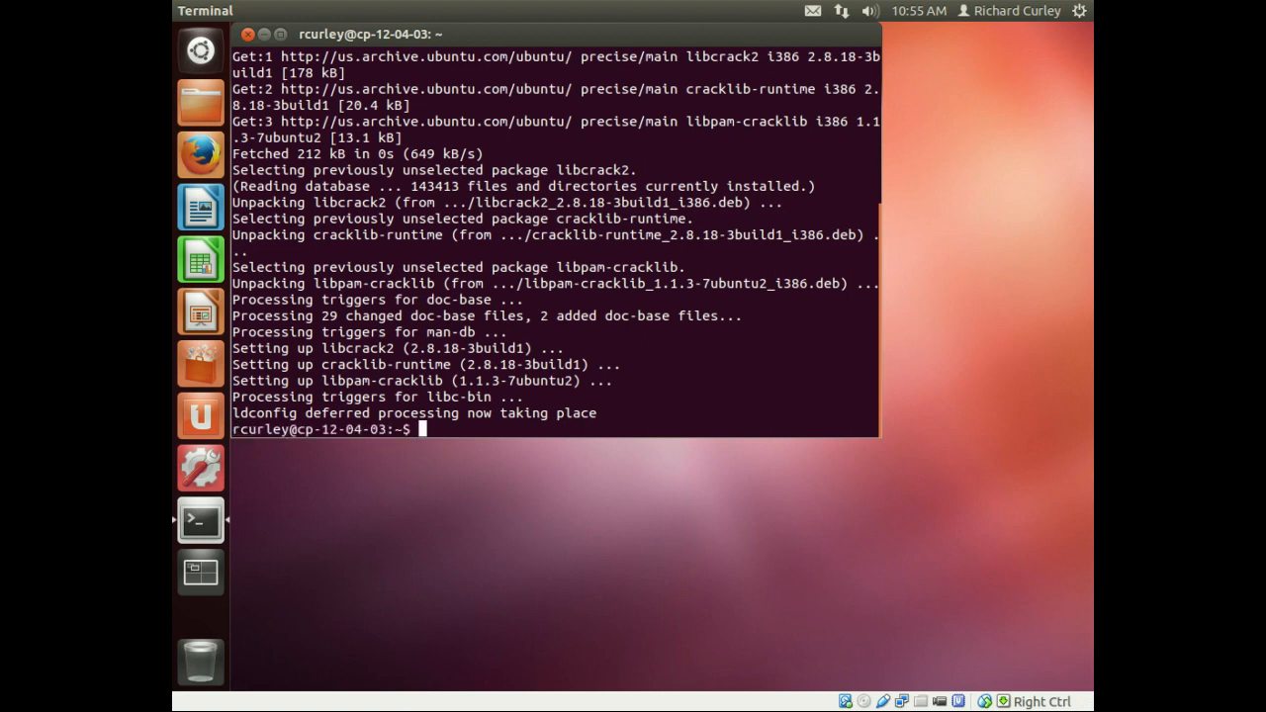
# - Change into the /etc/pam.d directory
pyautogui.write('cd /e')
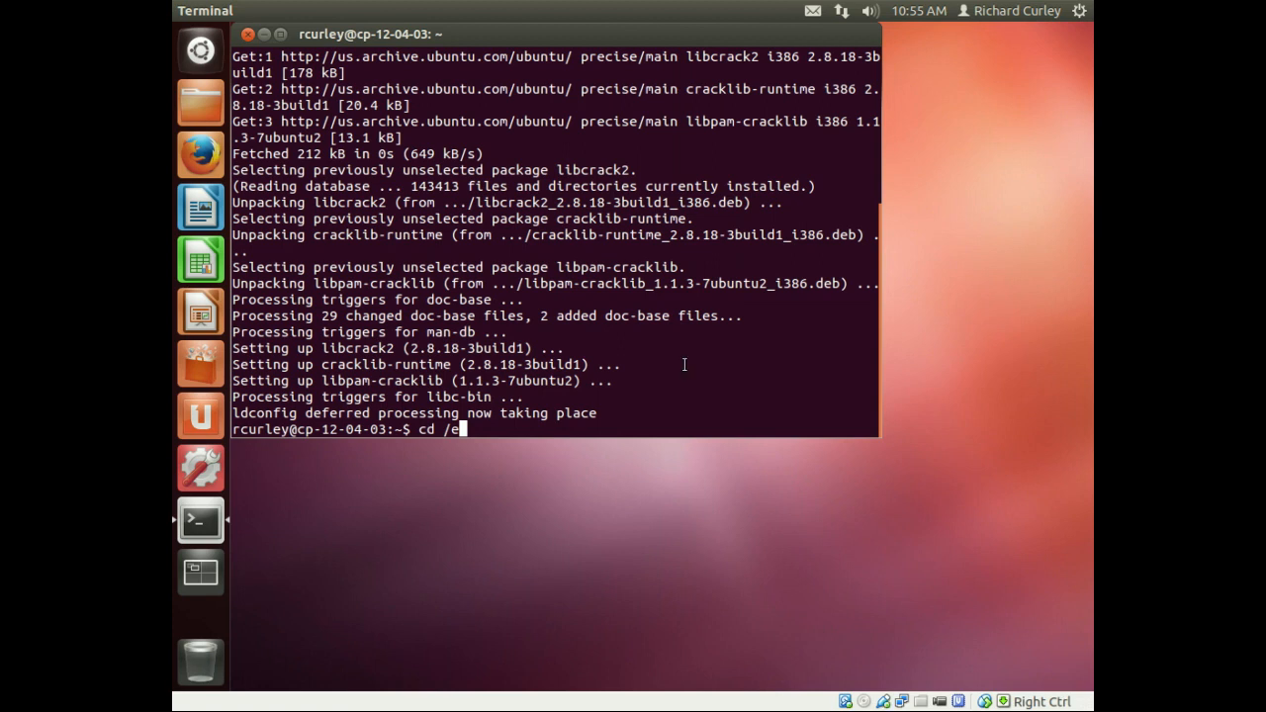
pyautogui.write('tc/')
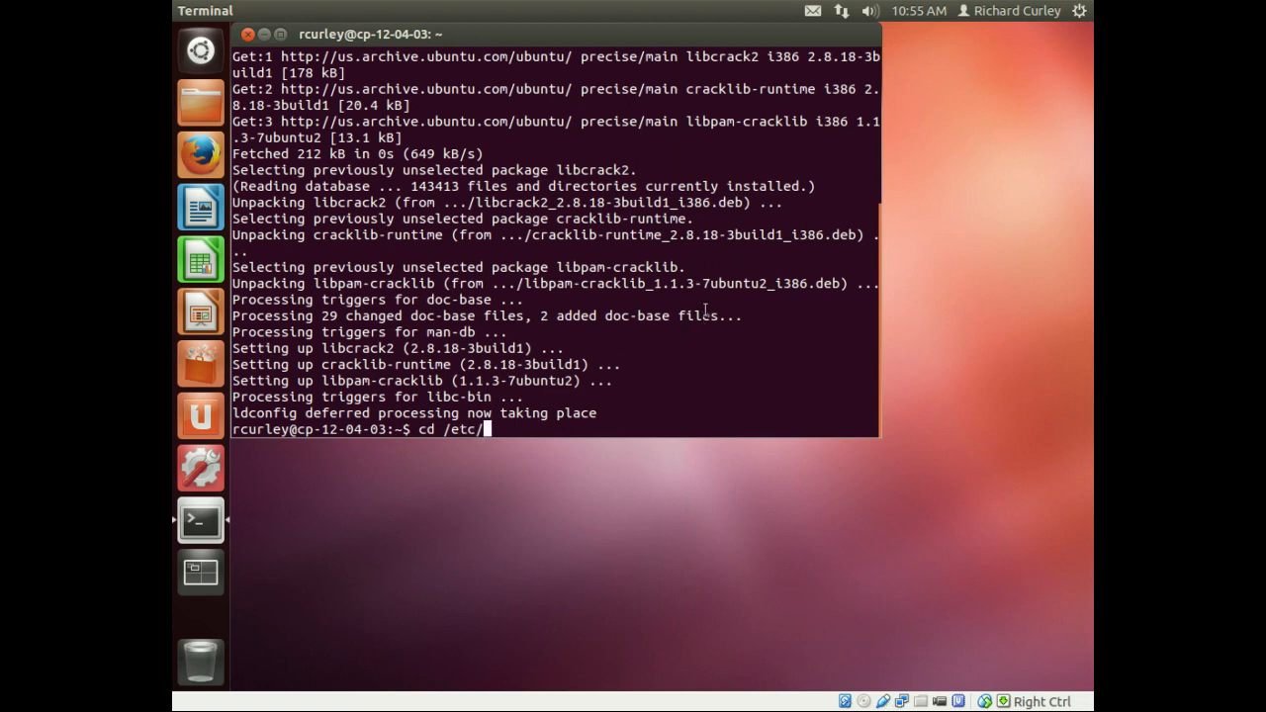
pyautogui.write('pam.d/')
pyautogui.write('ls')
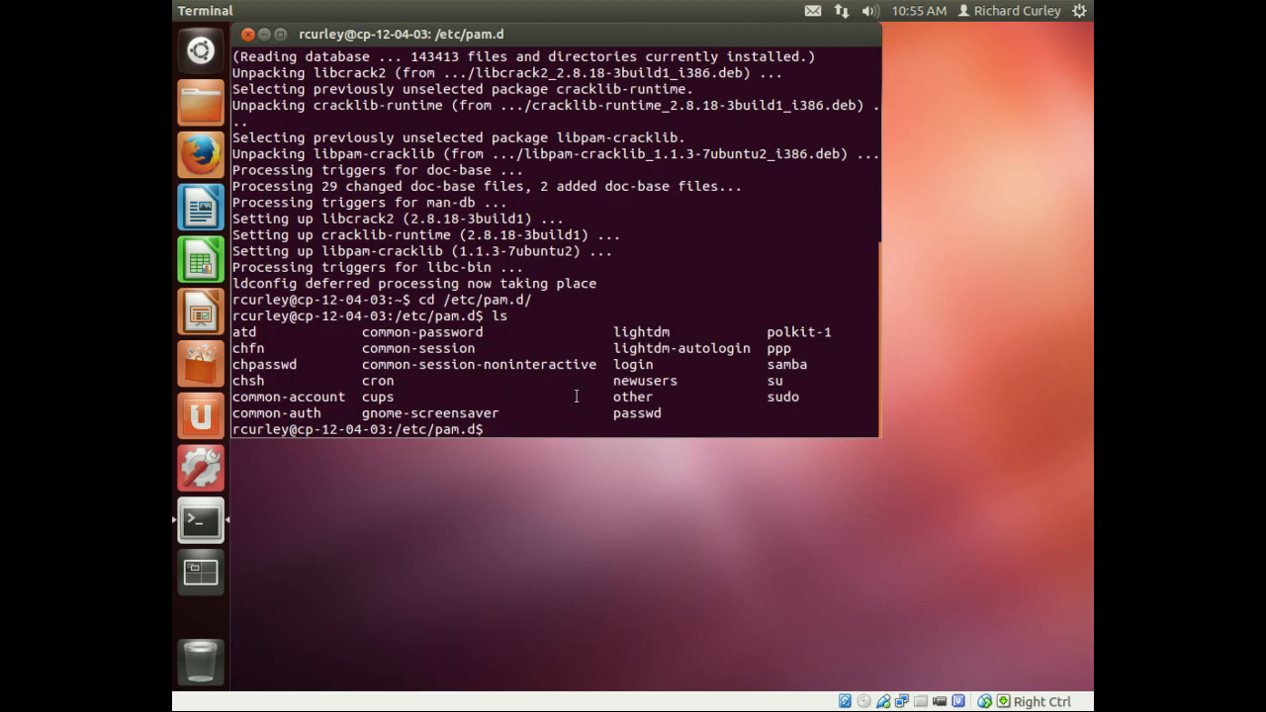
pyautogui.moveTo(367, 331)
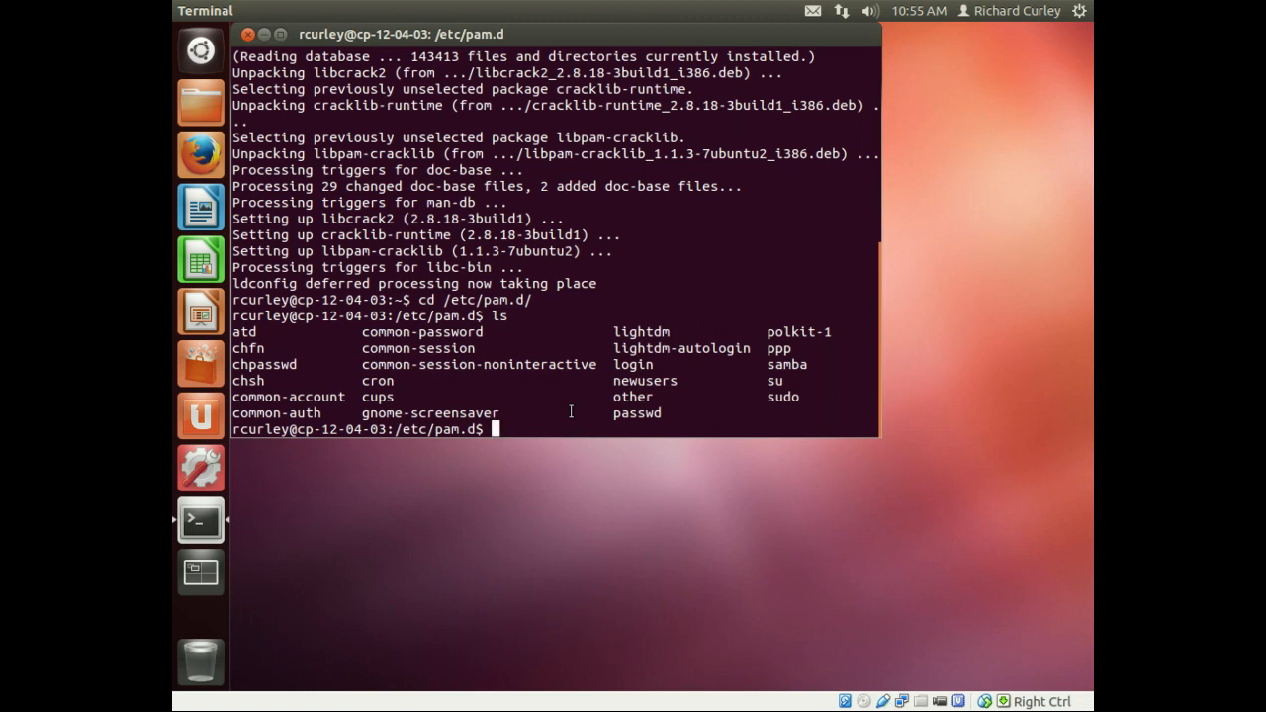
# - Open common-password in gedit with sudo
pyautogui.write('sudo ge')
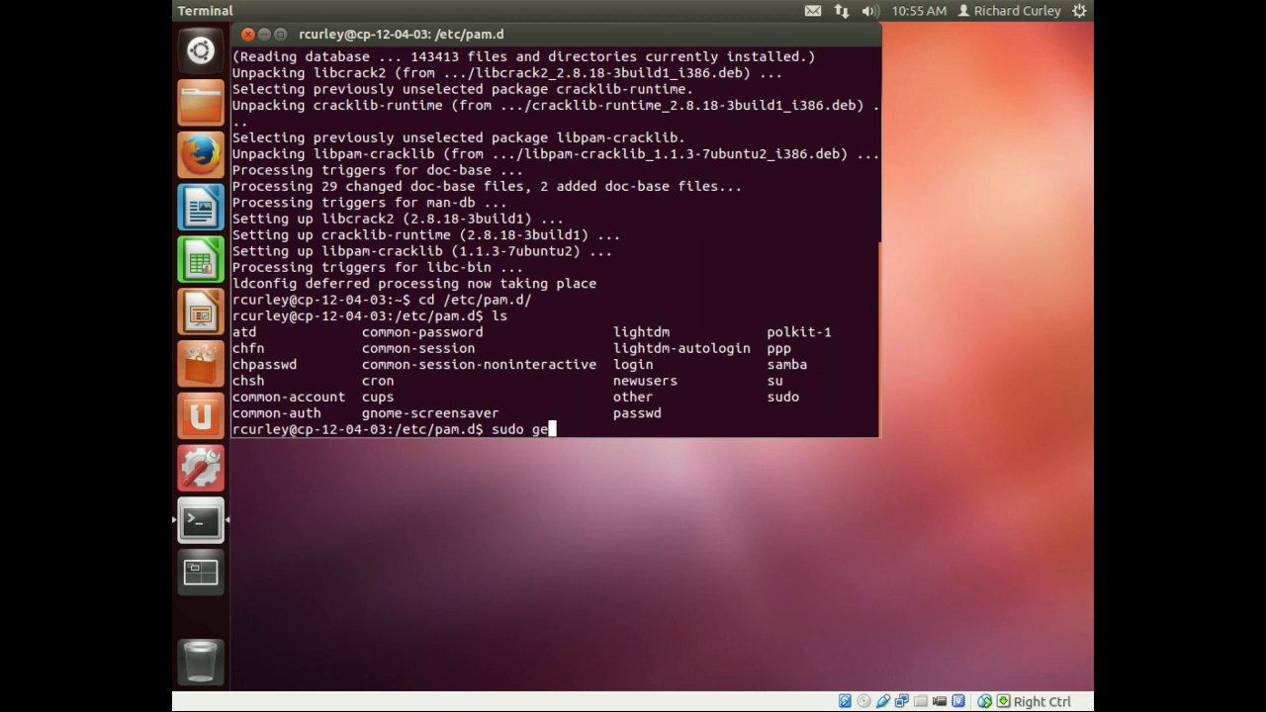
pyautogui.write('dit')
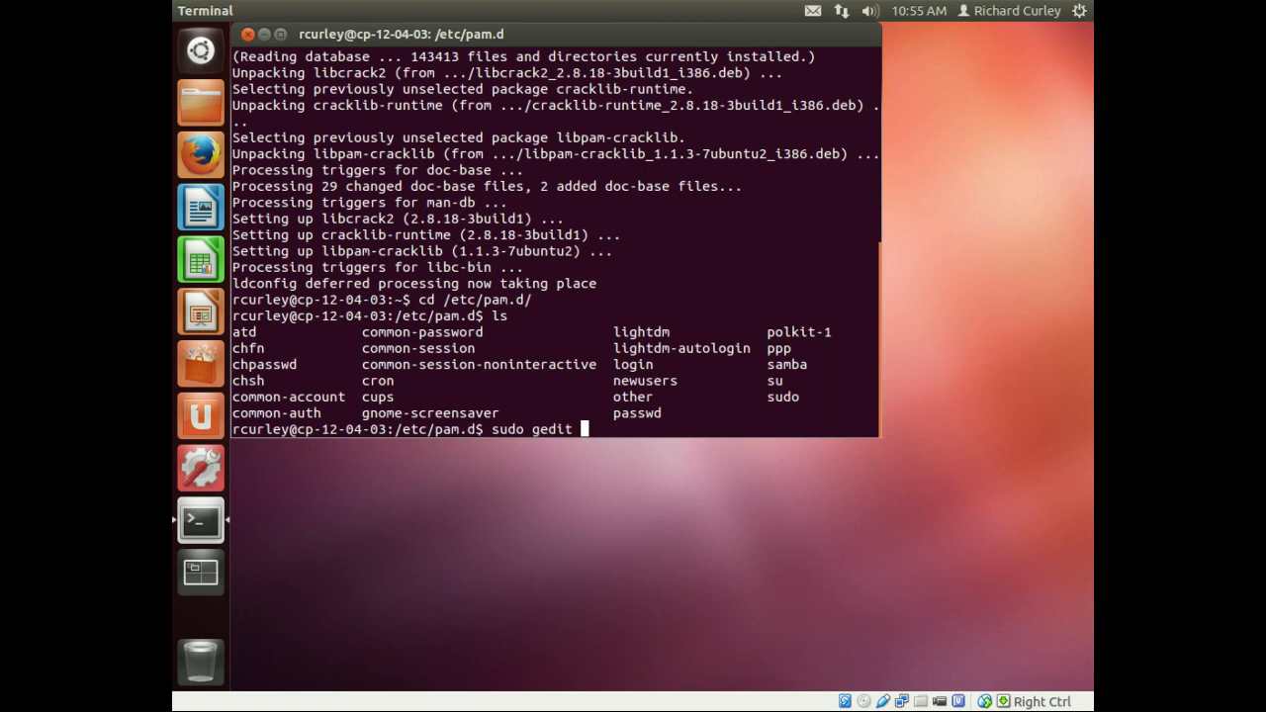
pyautogui.write('common')
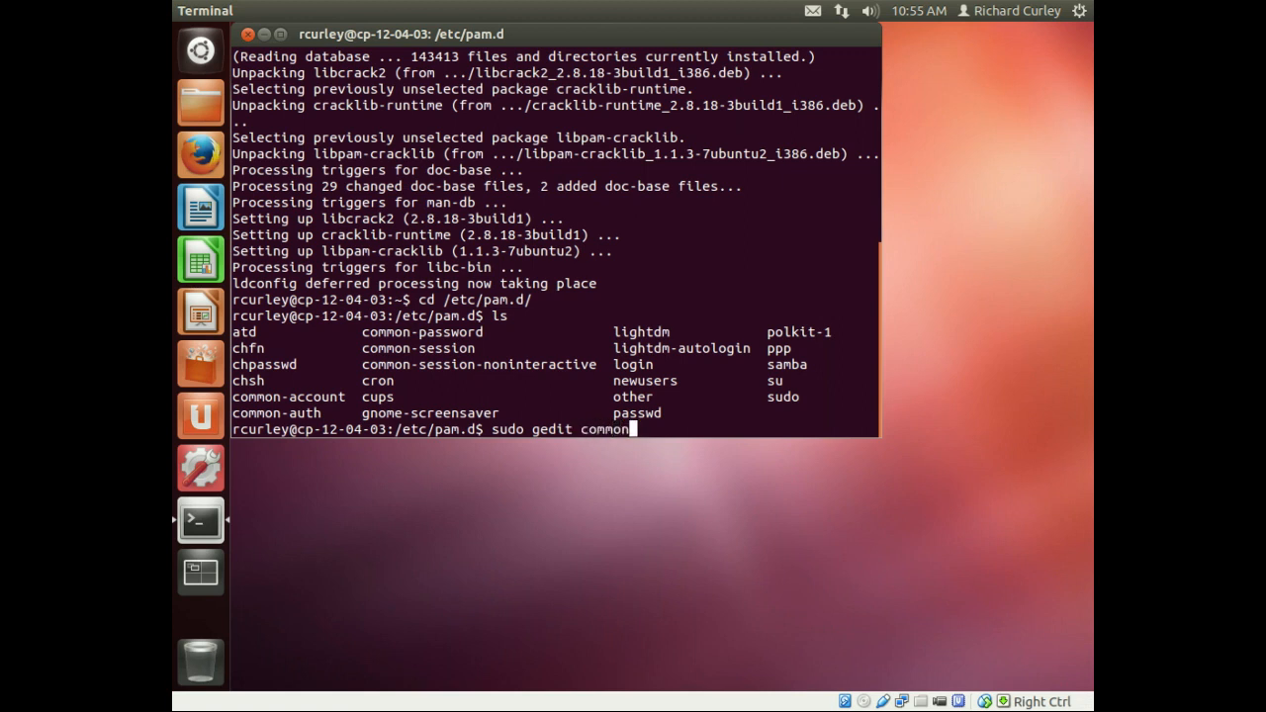
pyautogui.write('-p')
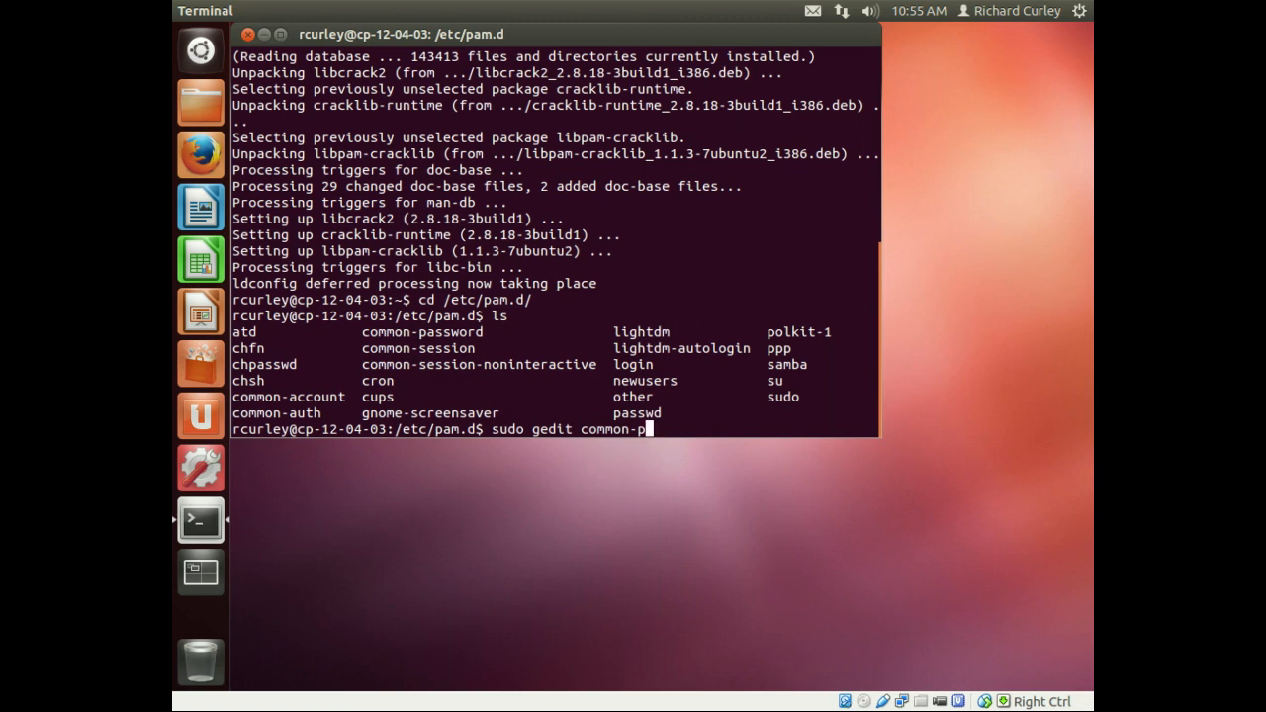
pyautogui.write('assword')
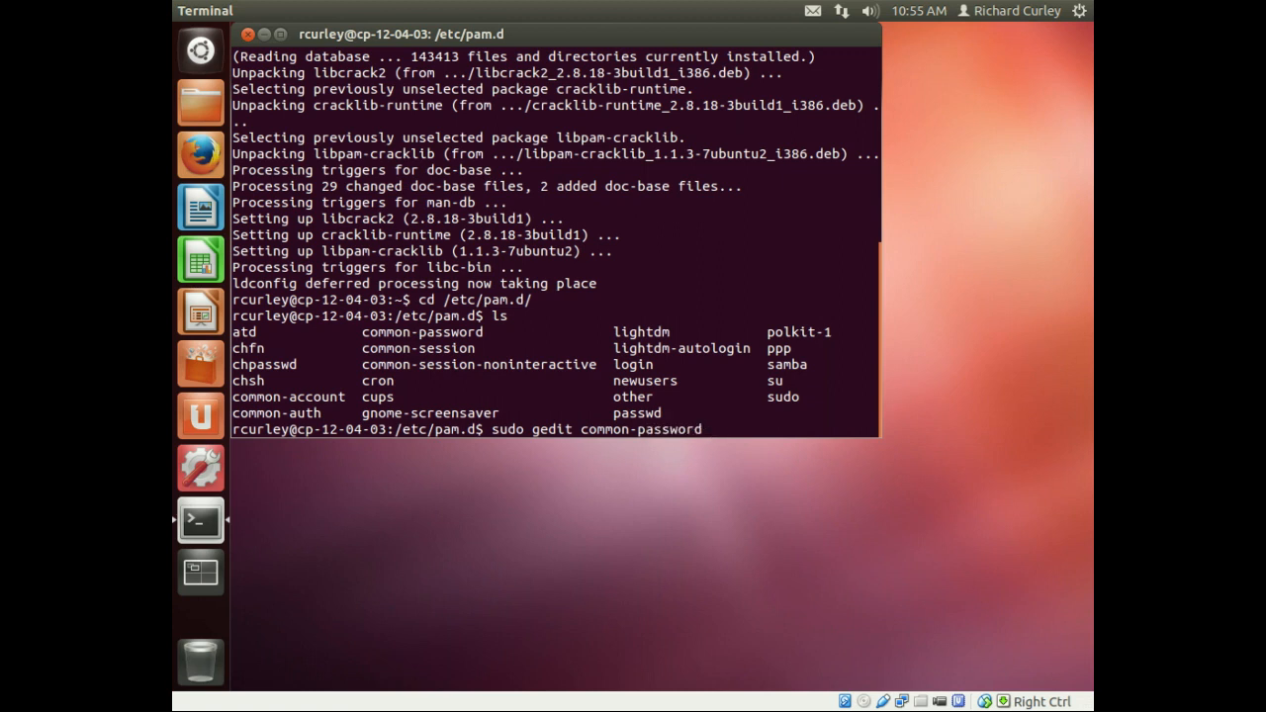
pyautogui.press('Return')
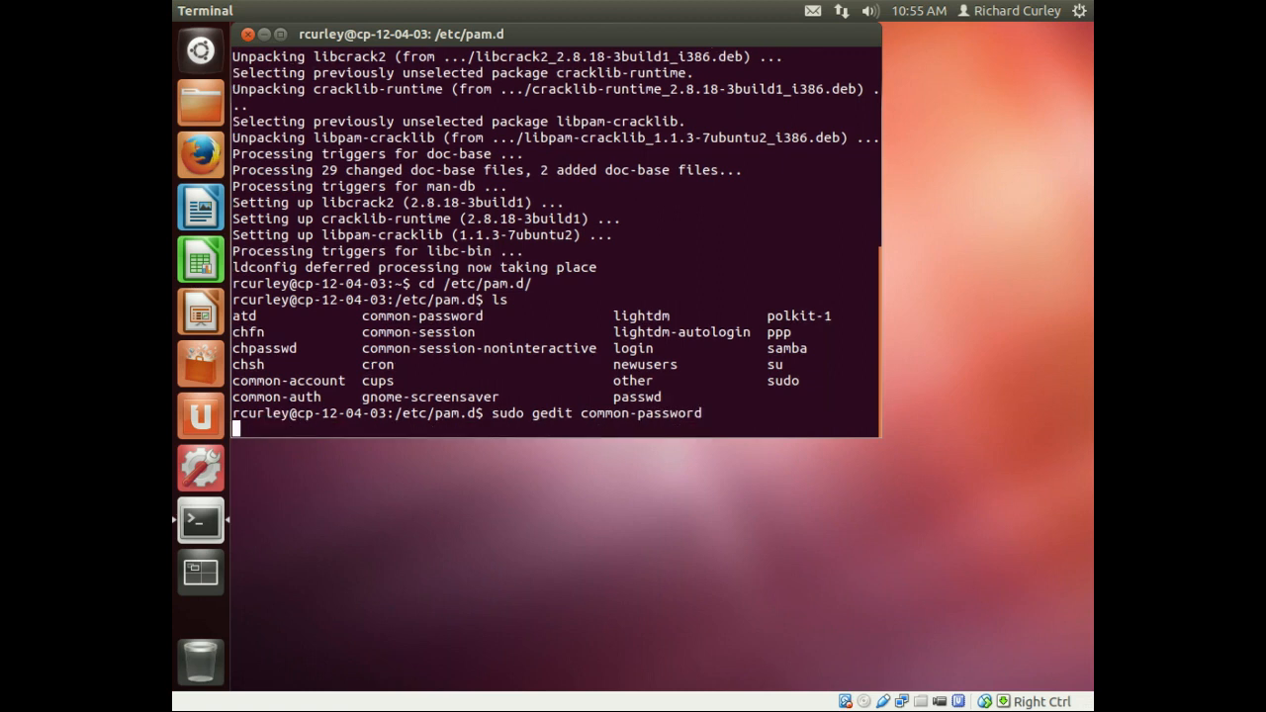
# - Search common-password for 'pam' and select the pam_cracklib.so line's options
pyautogui.press('Return')
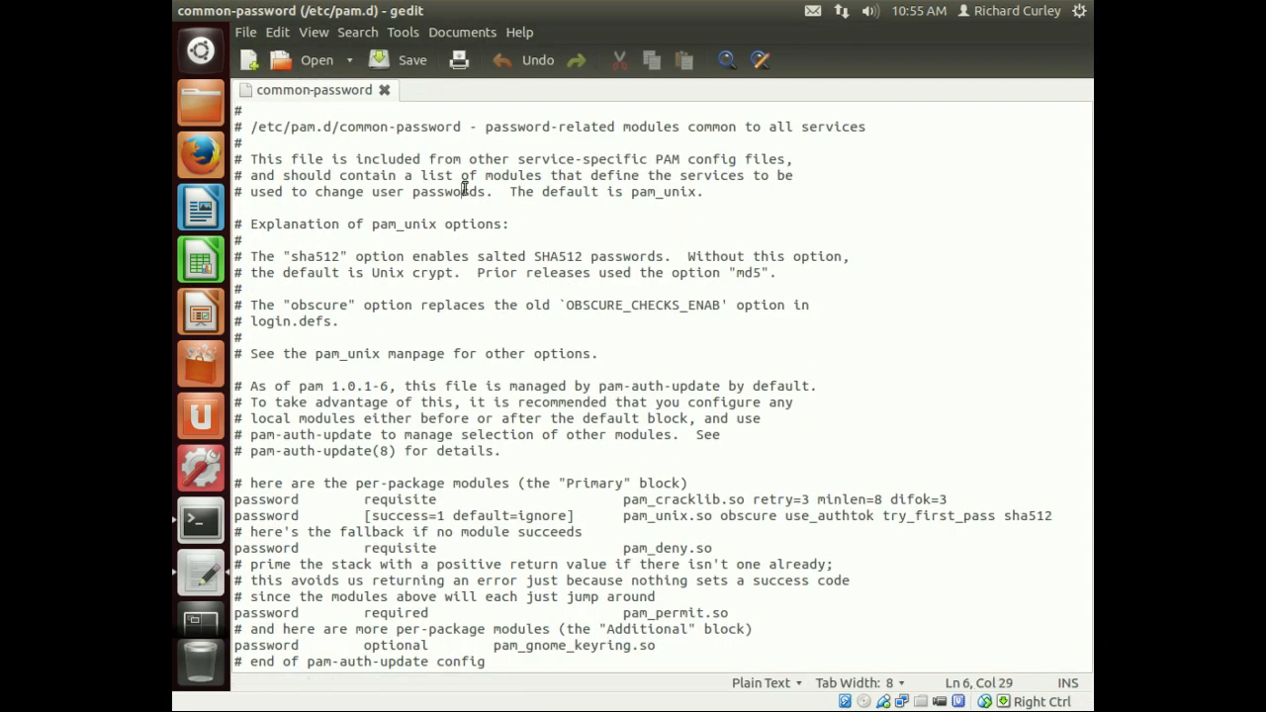
pyautogui.write('pam_crac')
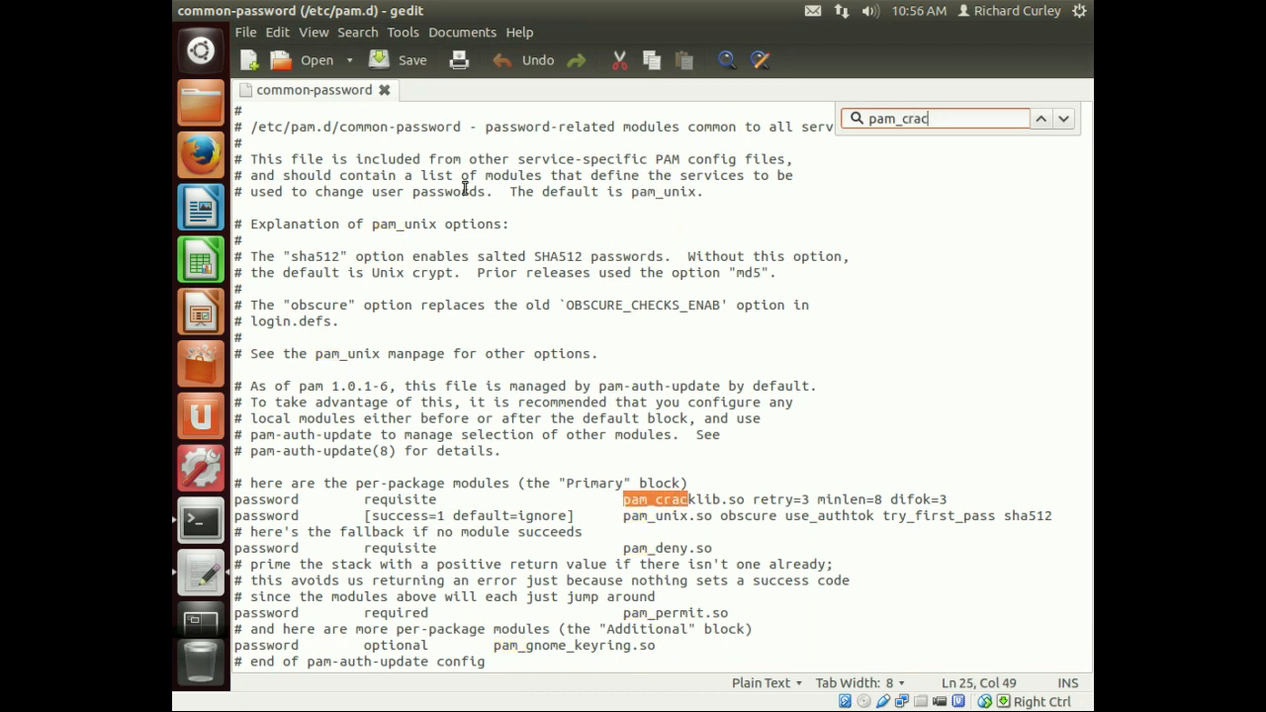
pyautogui.moveTo(601, 547)
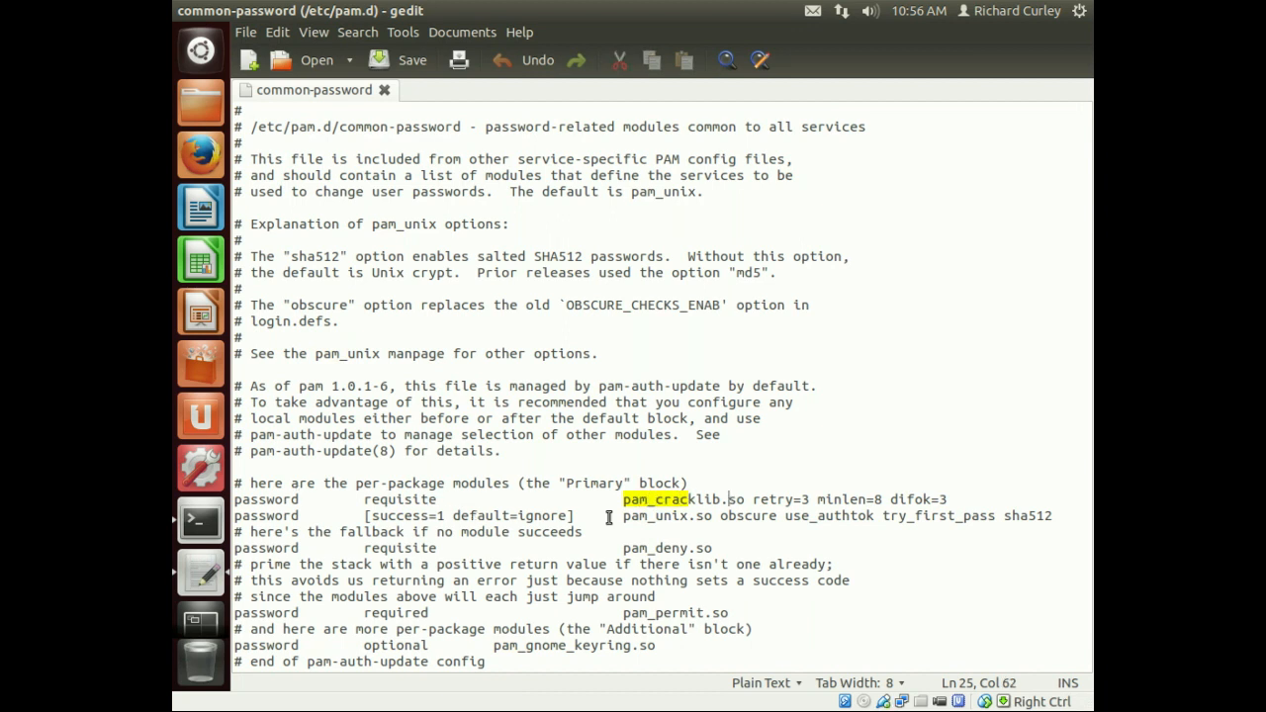
pyautogui.moveTo(627, 498); pyautogui.dragTo(893, 498)
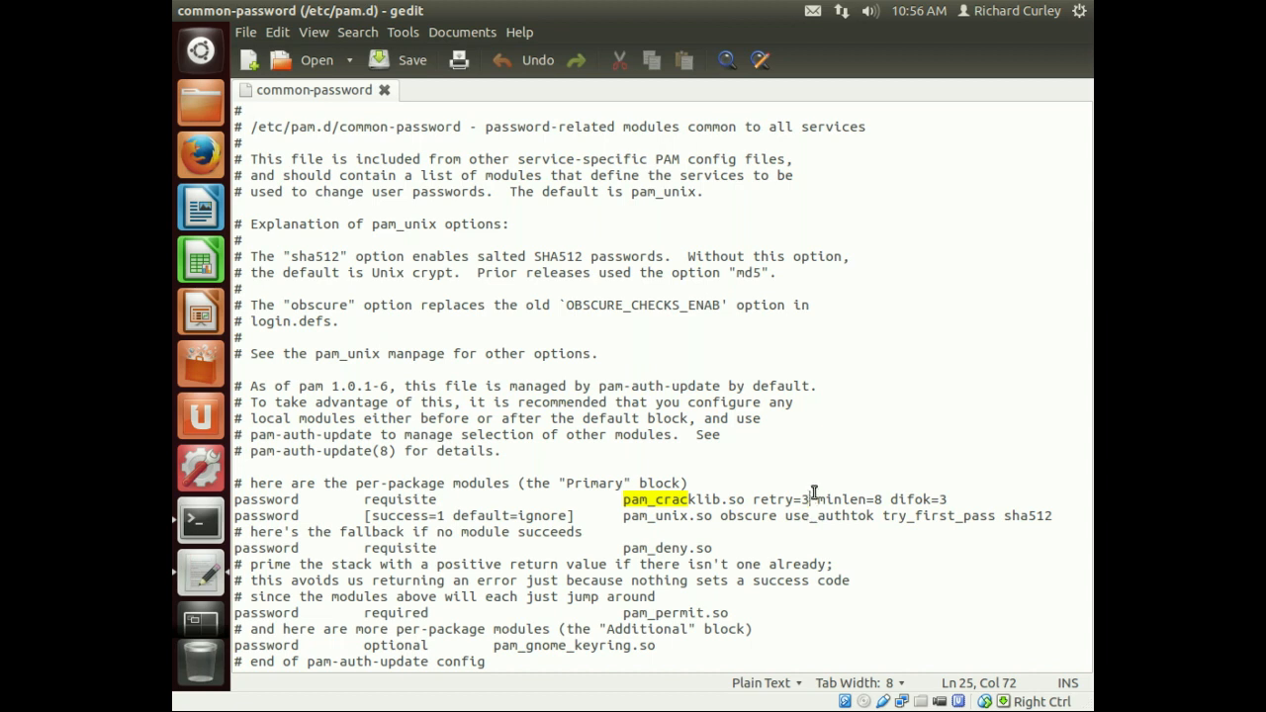
pyautogui.doubleClick(847, 499)
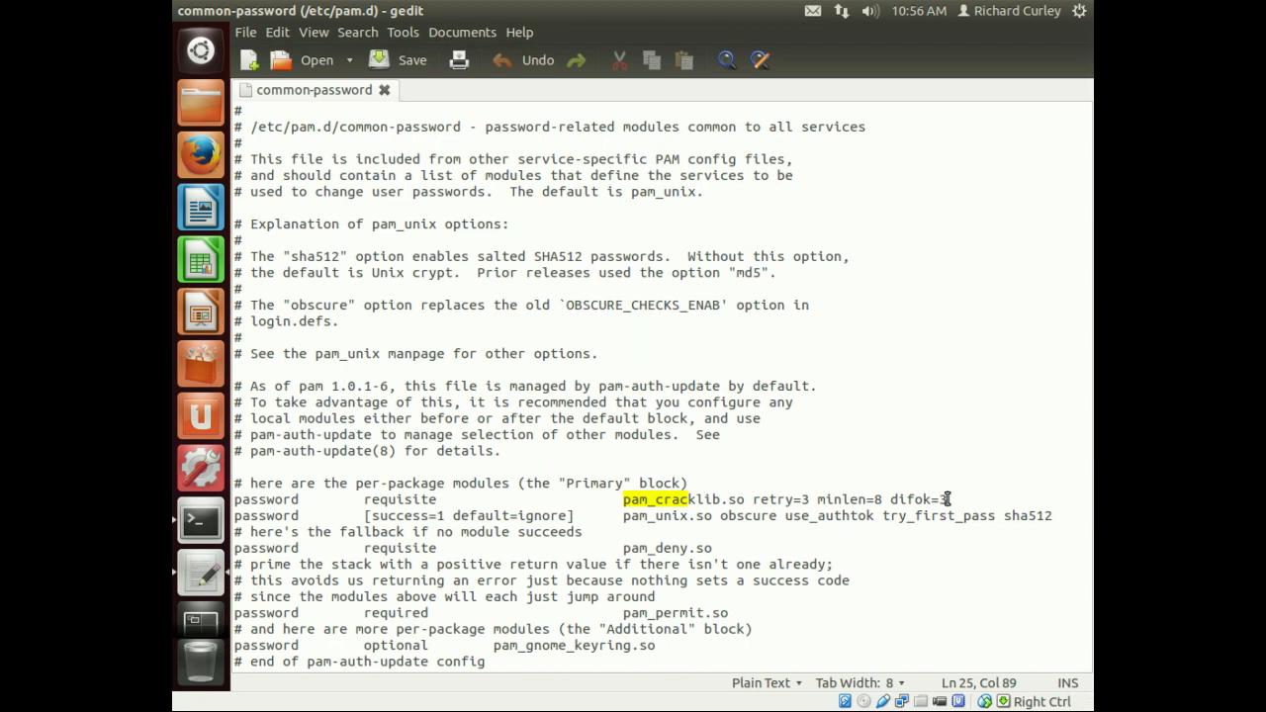
# - Append ucredit=-1 lcredit=-1 dcredit=-1 to the pam_cracklib line and save the file
pyautogui.write('3')
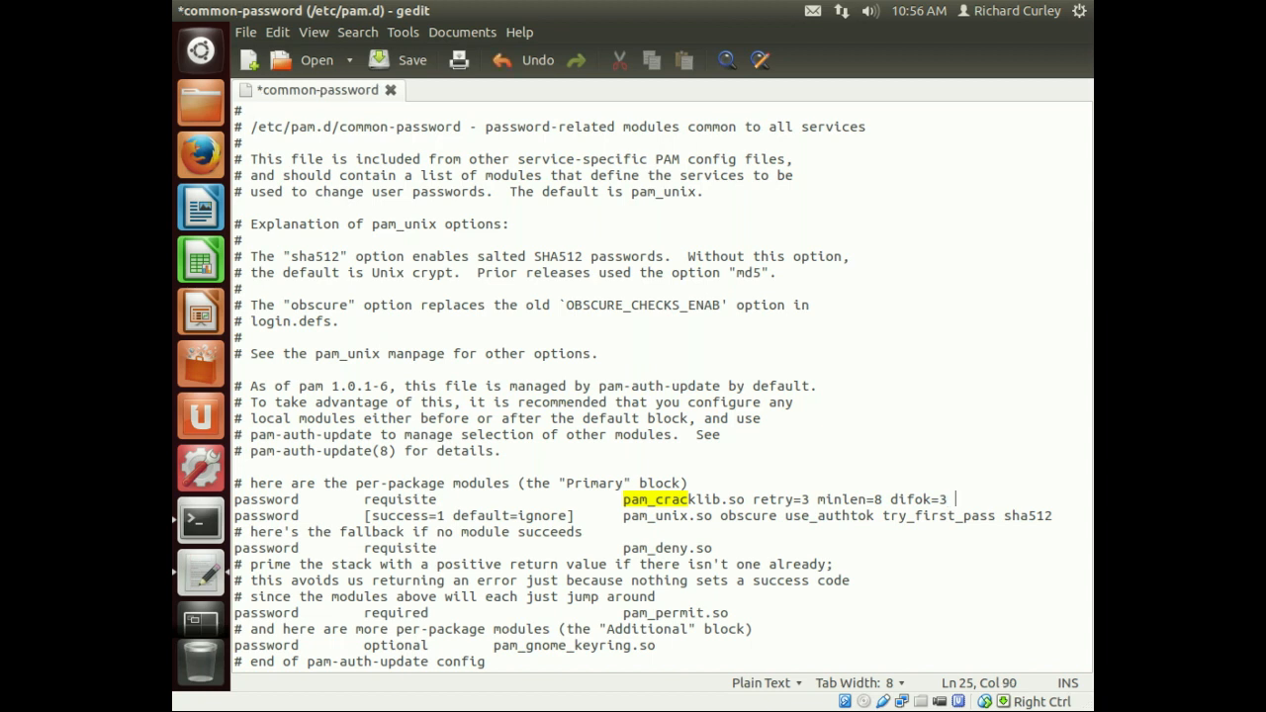
pyautogui.write('ucredit=-')
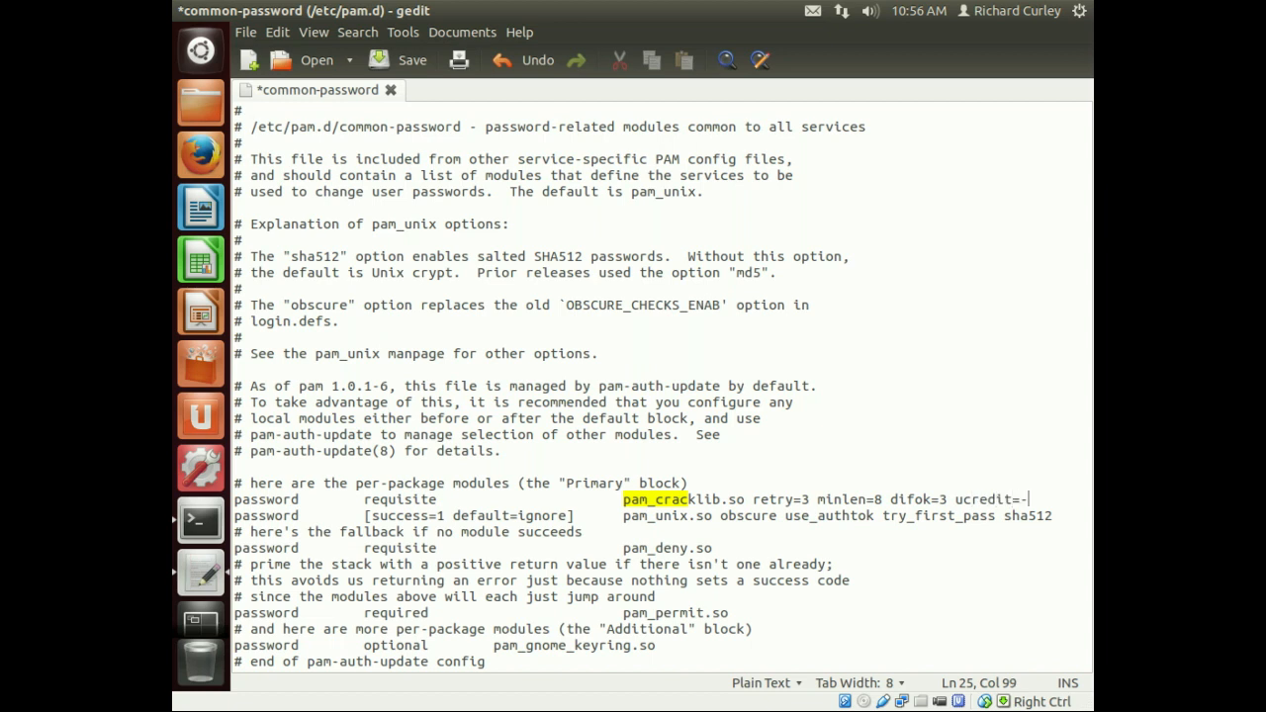
pyautogui.write('1')
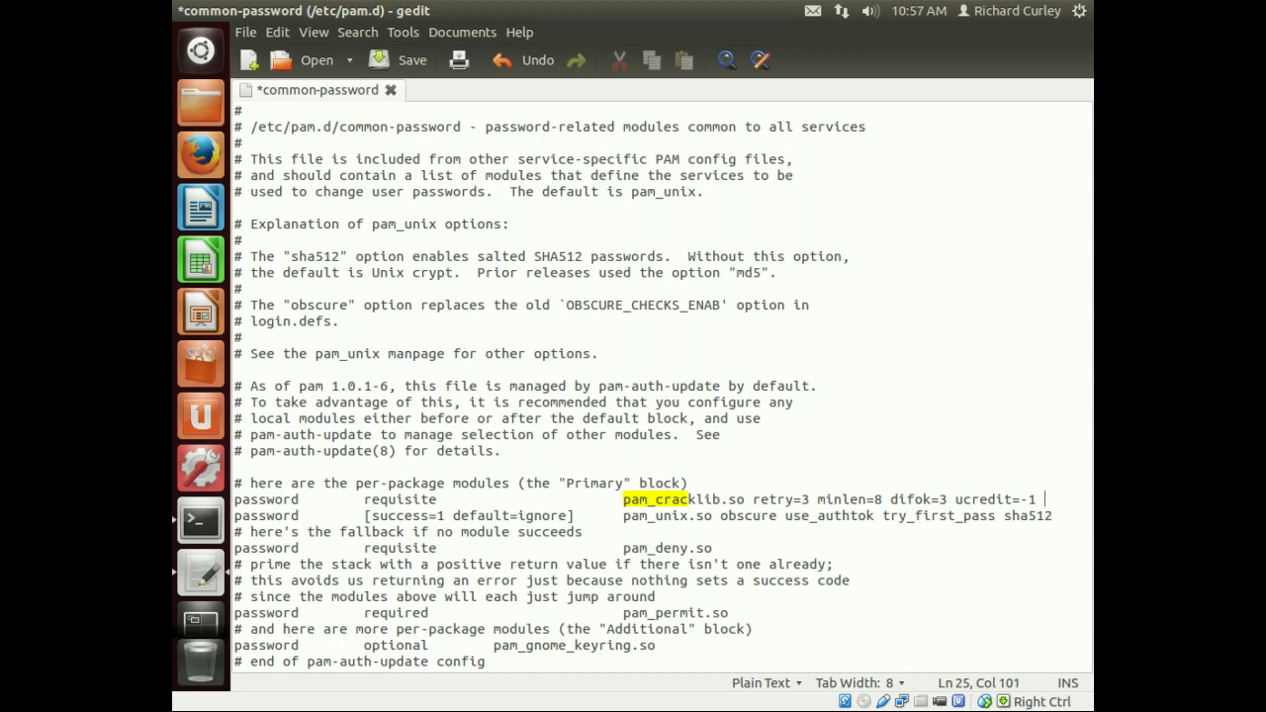
pyautogui.write('lcredit')
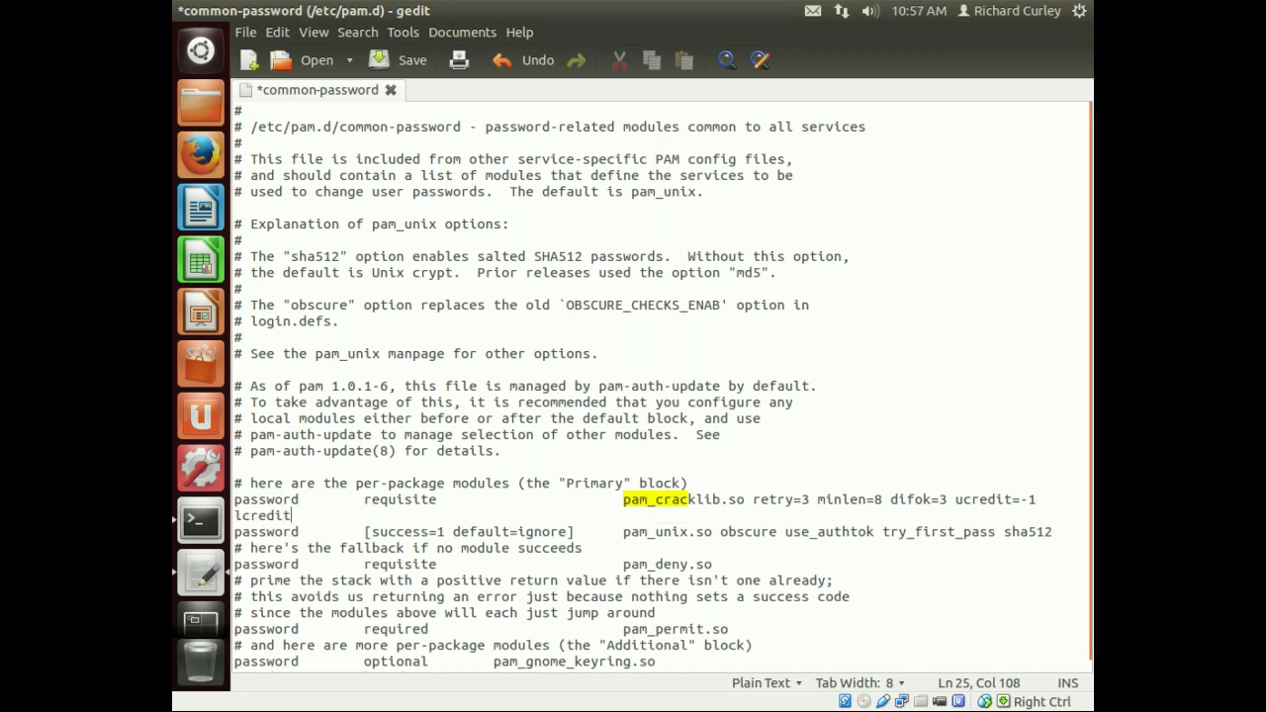
pyautogui.write('=-1')
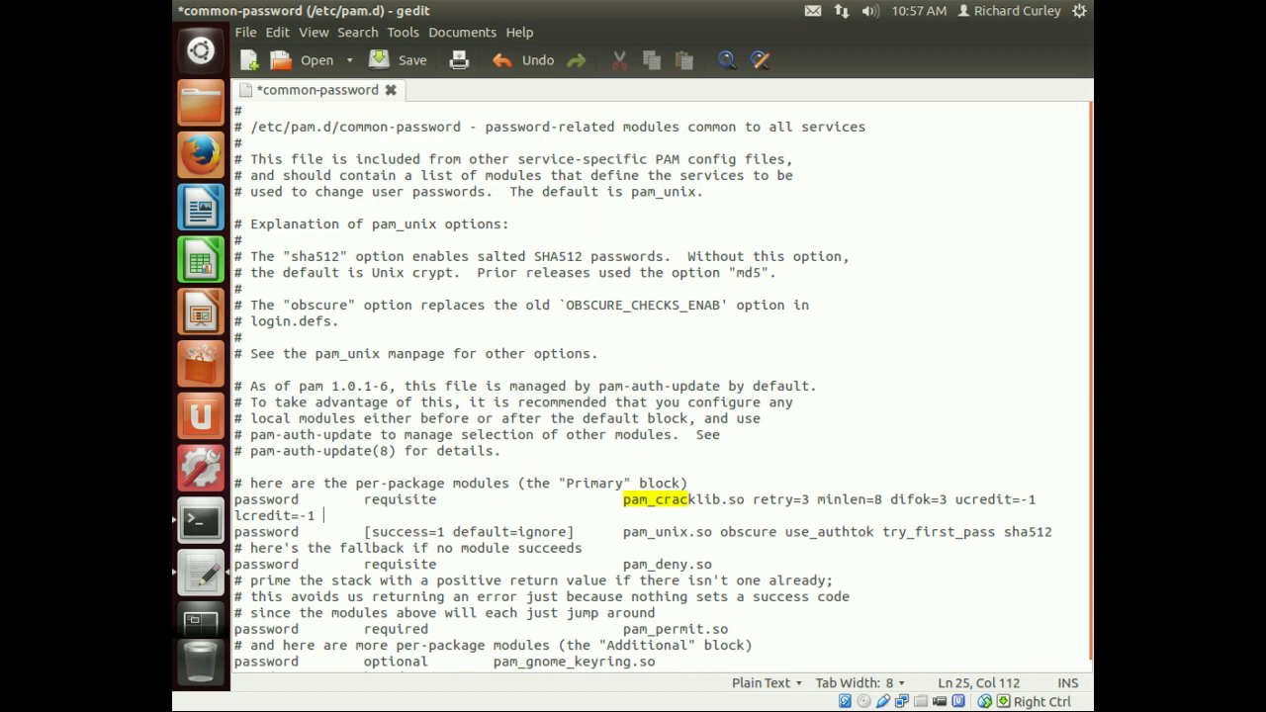
pyautogui.write('dcredit')
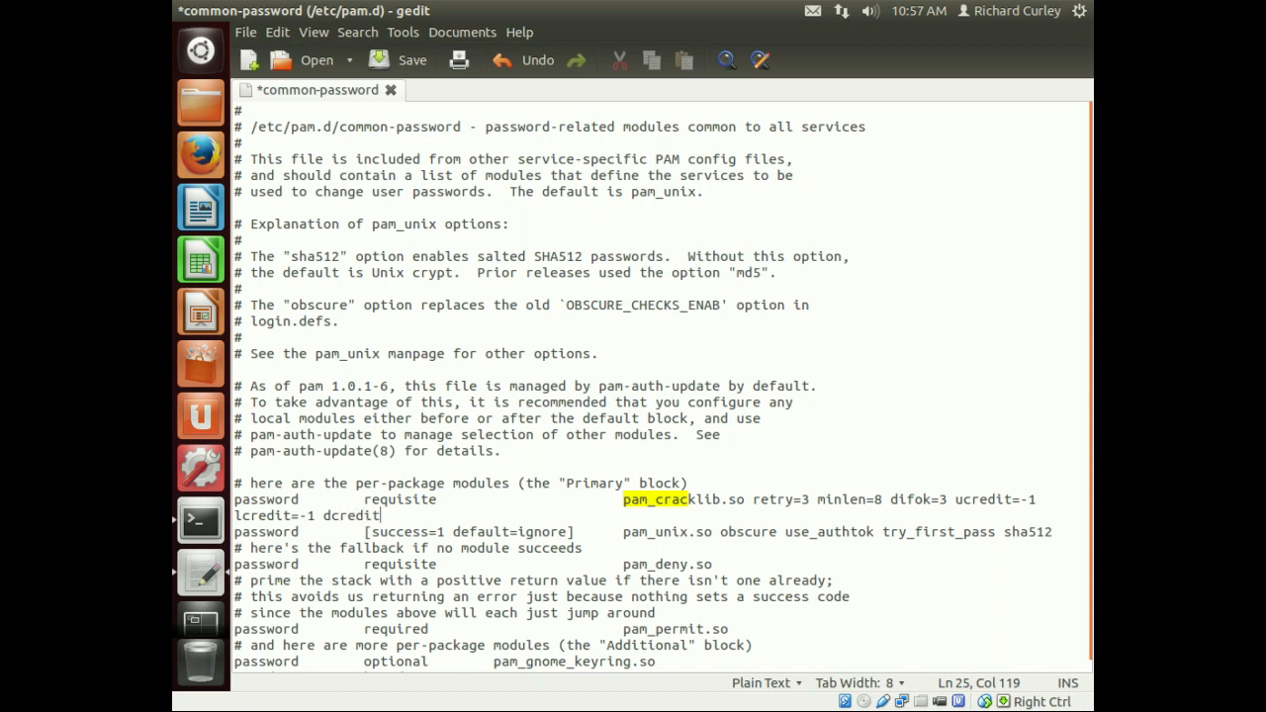
pyautogui.write('=-1')
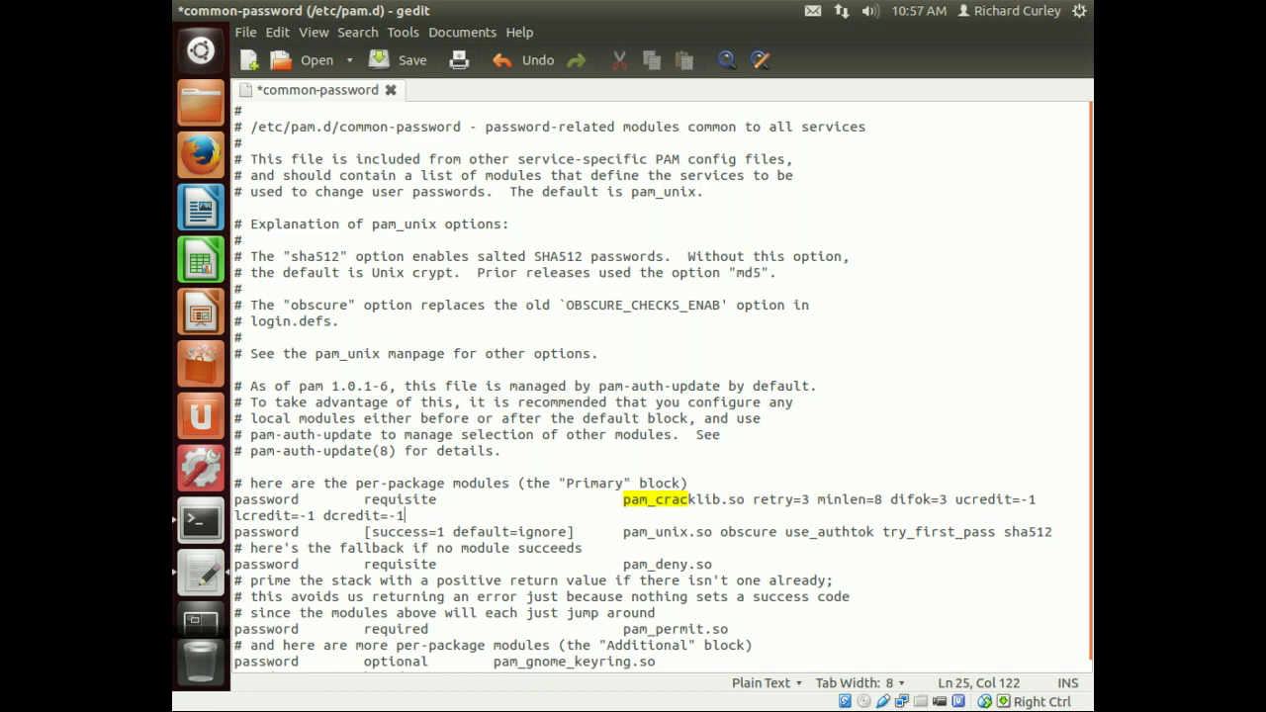
pyautogui.moveTo(395, 44)
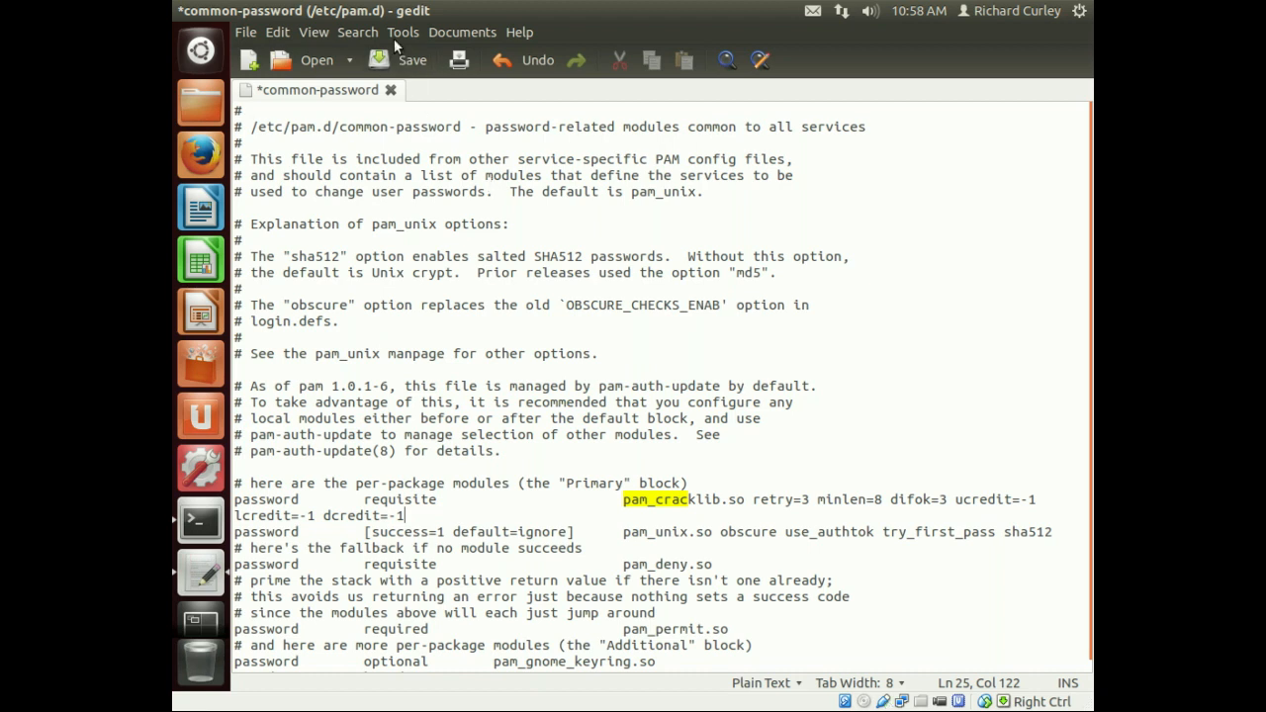
pyautogui.click(411, 60)
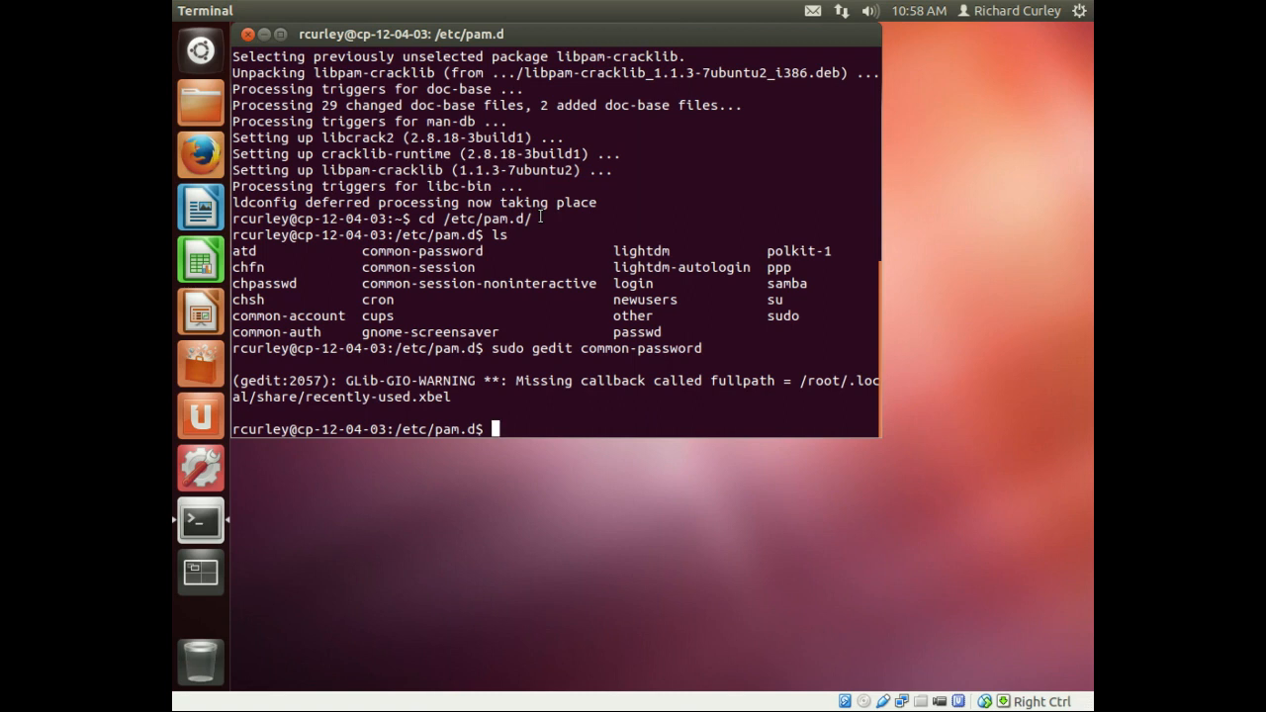
# - Switch to user cameron with sudo su -, check whoami, and start passwd
pyautogui.write('s')
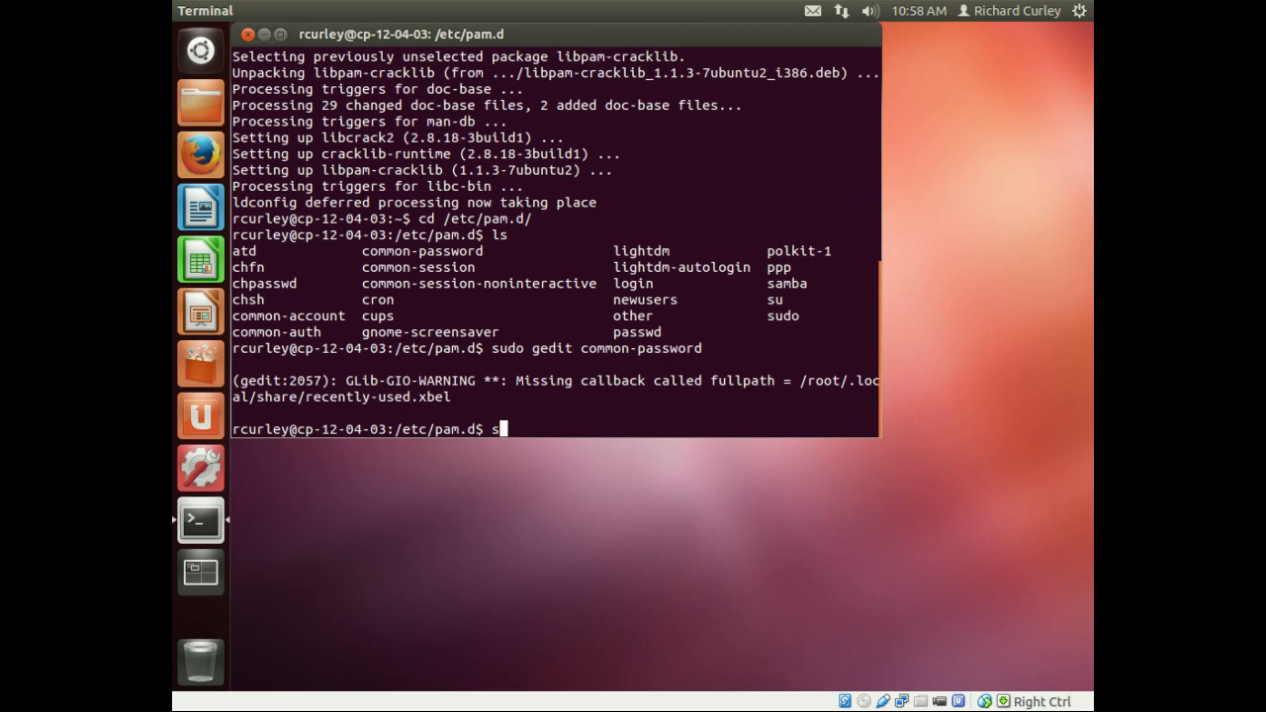
pyautogui.write('udo su -')
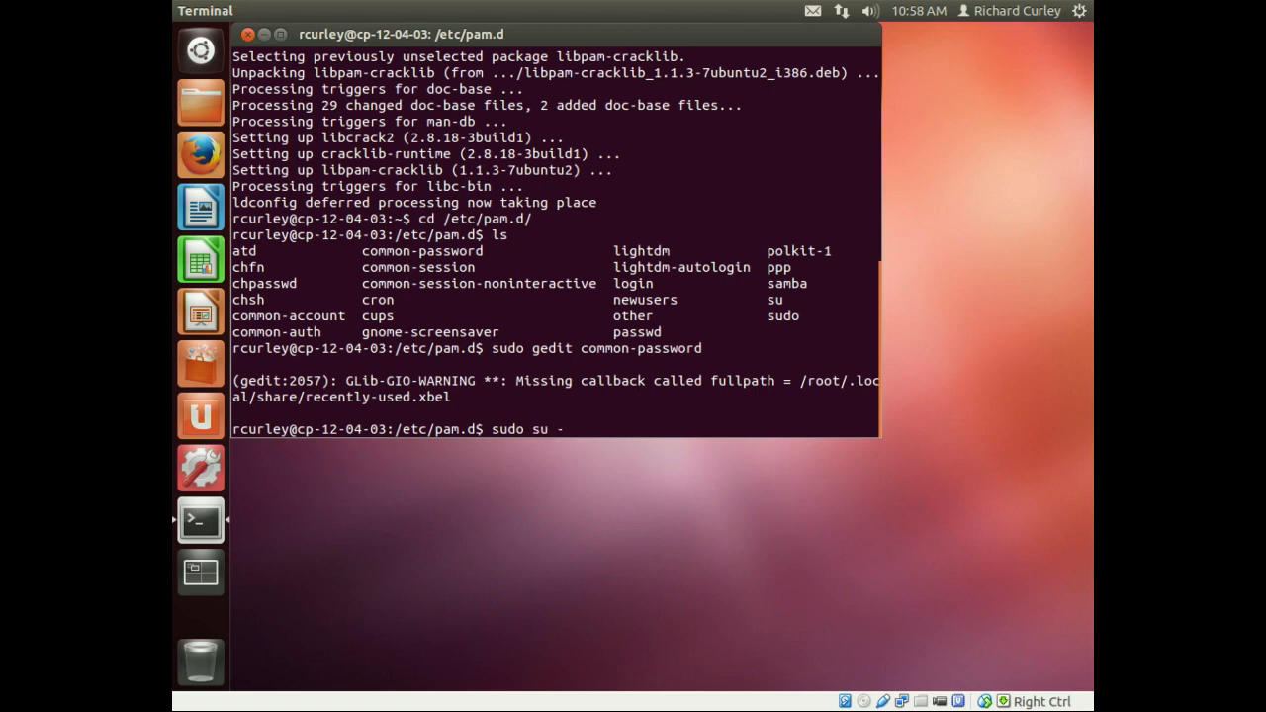
pyautogui.write('cameron')
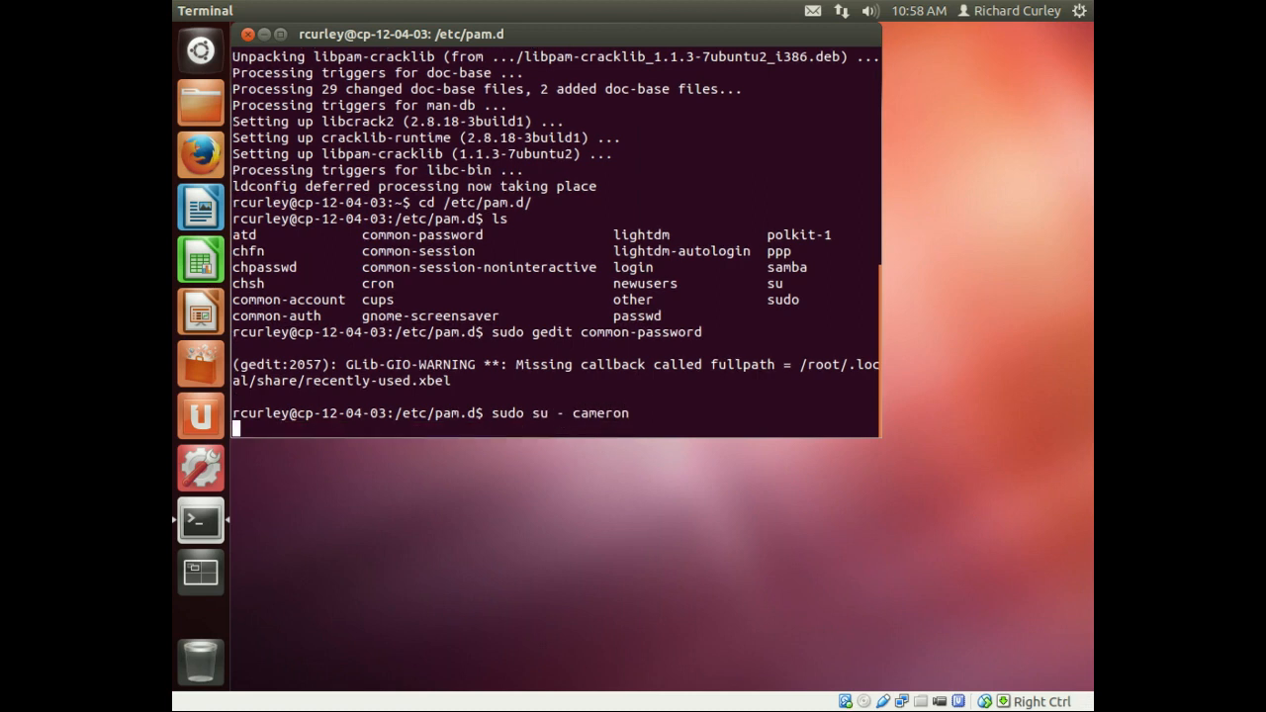
pyautogui.write('whoami')
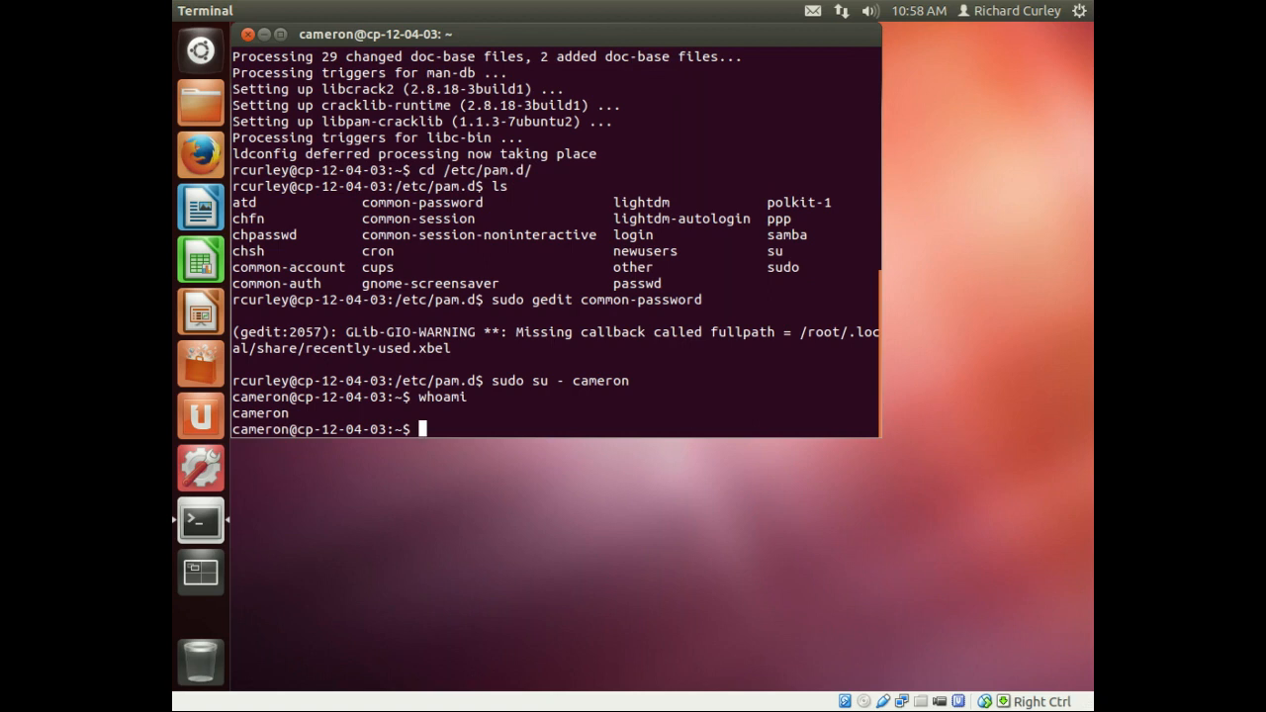
pyautogui.write('p')
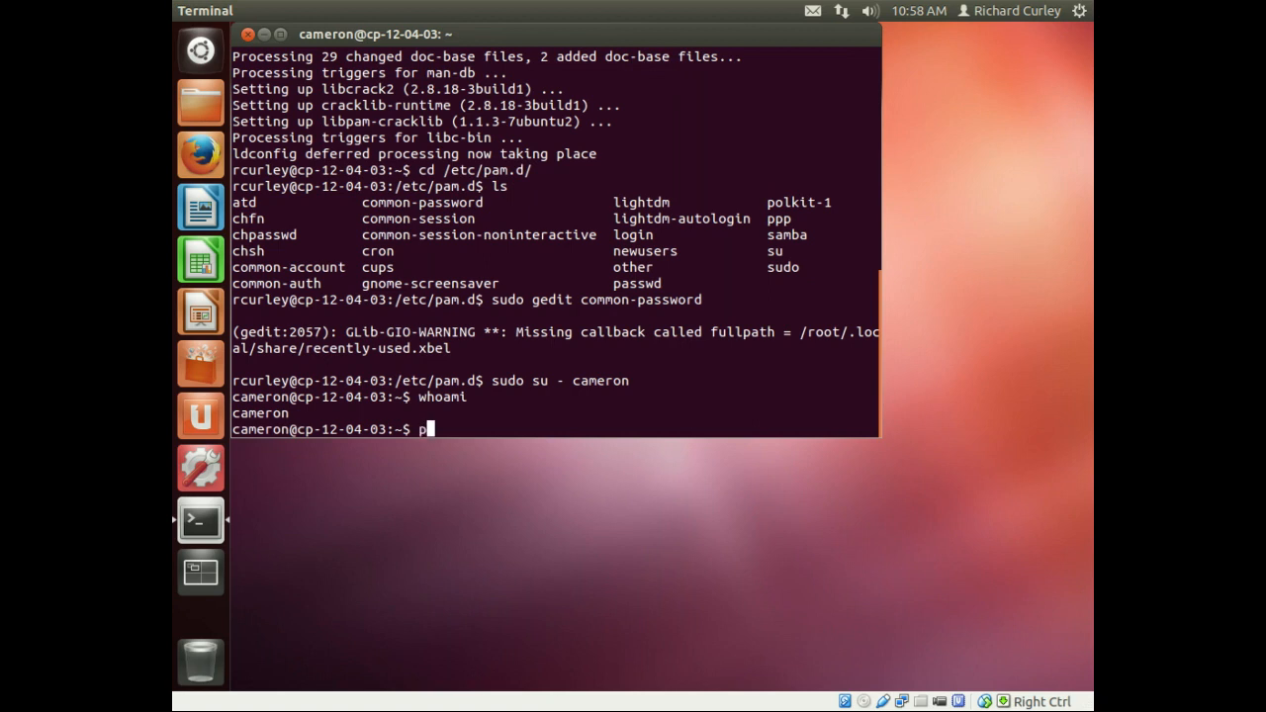
pyautogui.write('asswd')
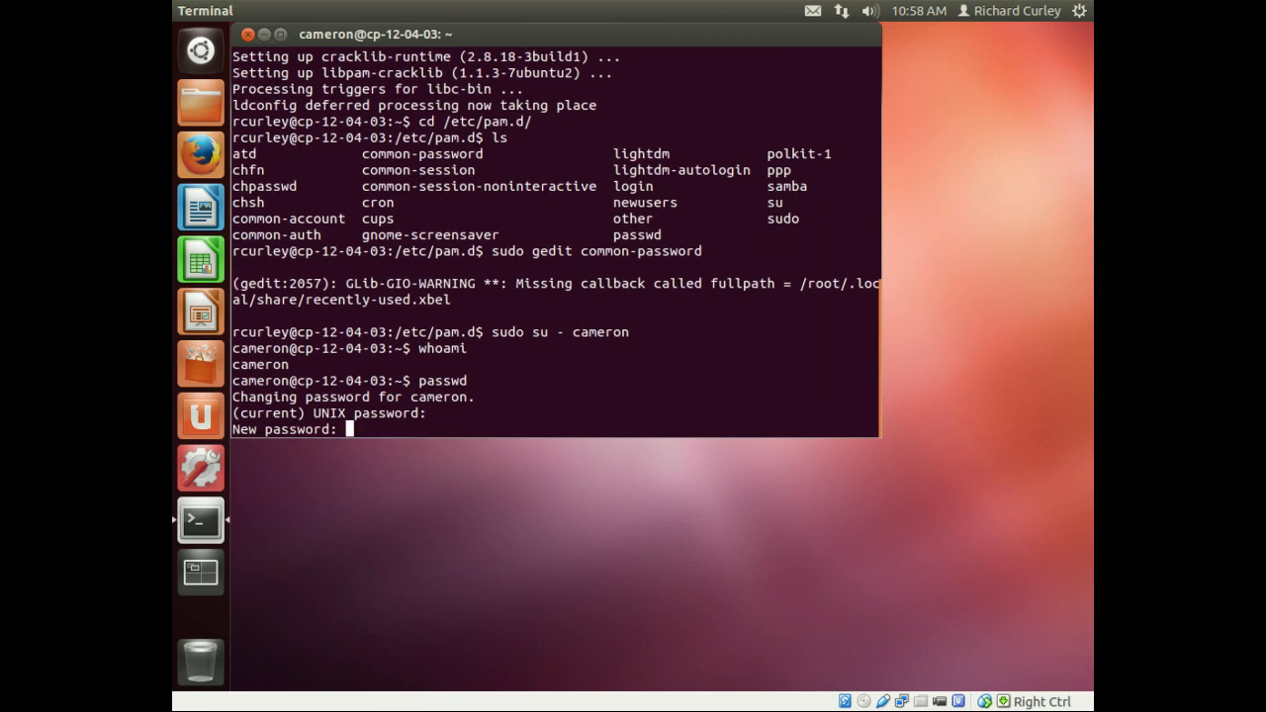
# - Try weak new passwords, which passwd rejects as too short and too simple
pyautogui.press('Return')
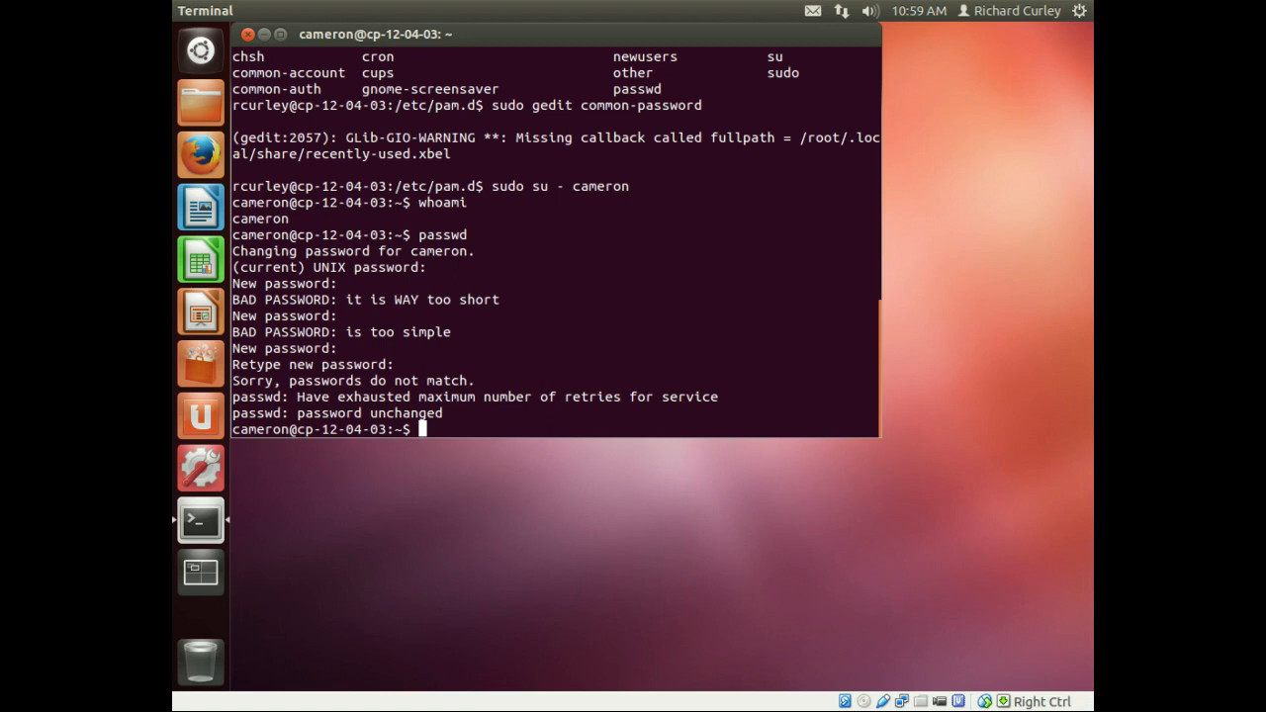
# - Rerun passwd, set a compliant password for cameron, then exit the shell
pyautogui.write('passwd')
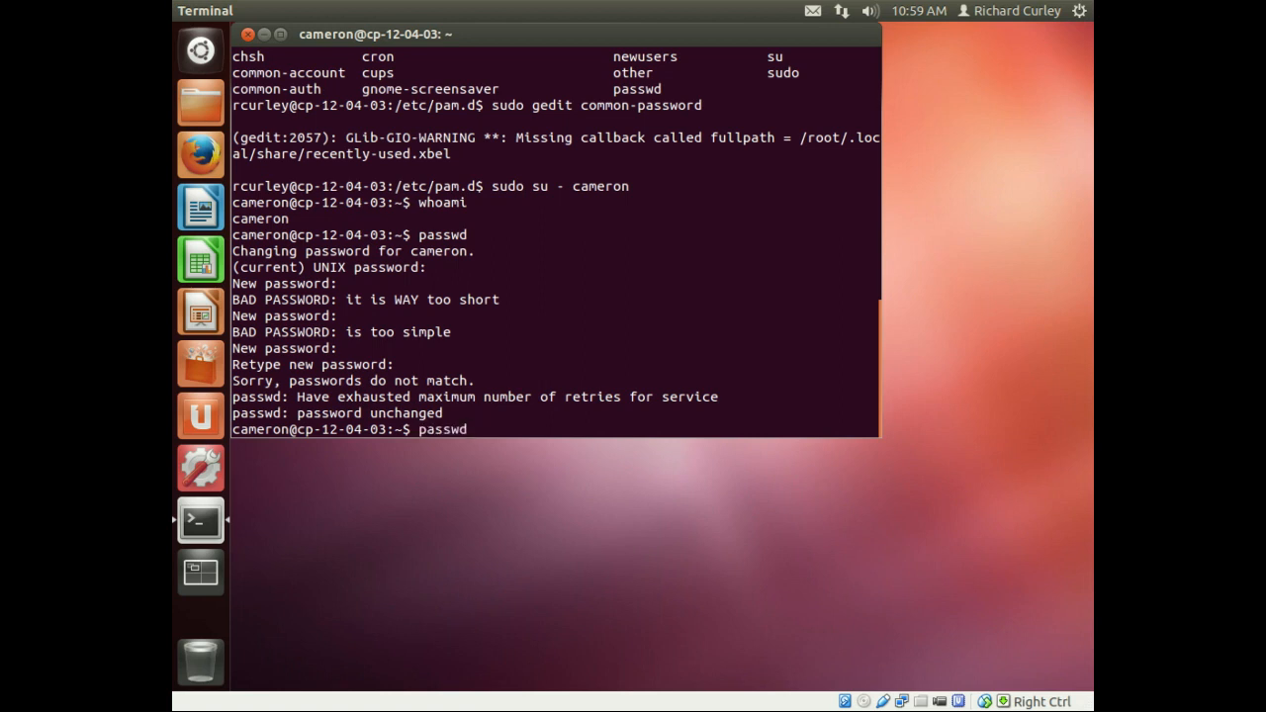
pyautogui.press('Return')
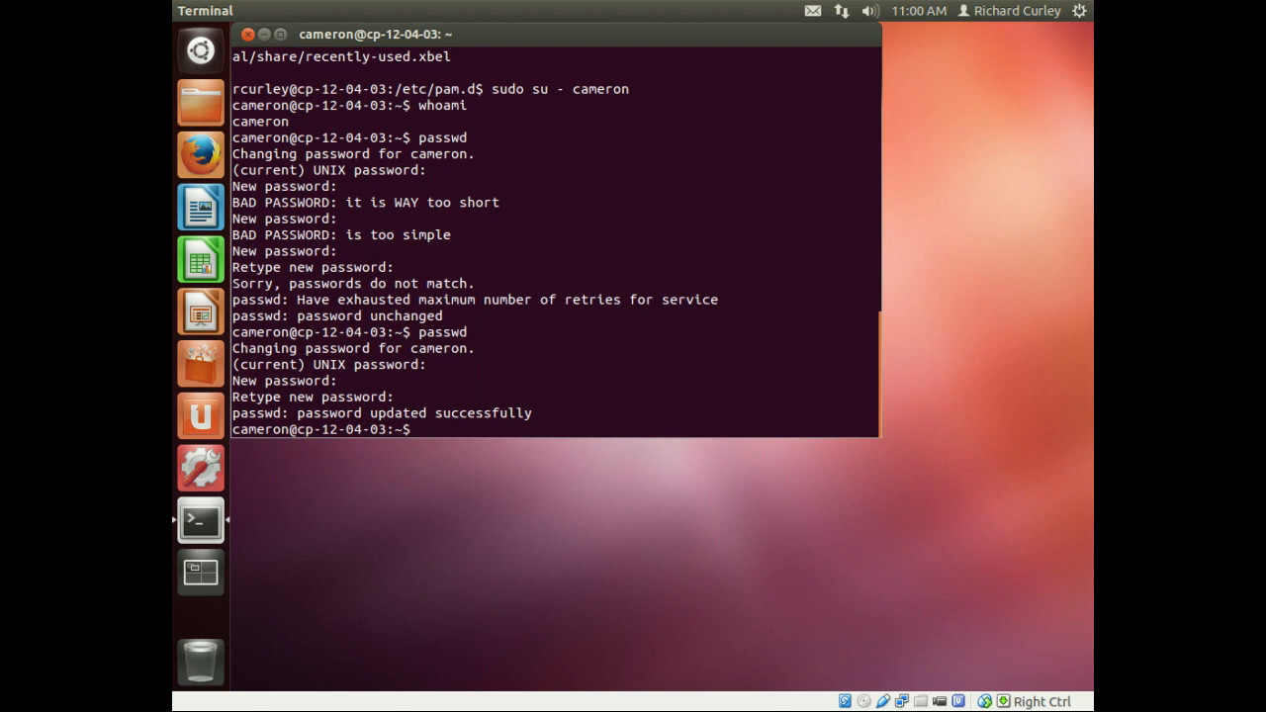
pyautogui.write('vi')
pyautogui.write('exit')
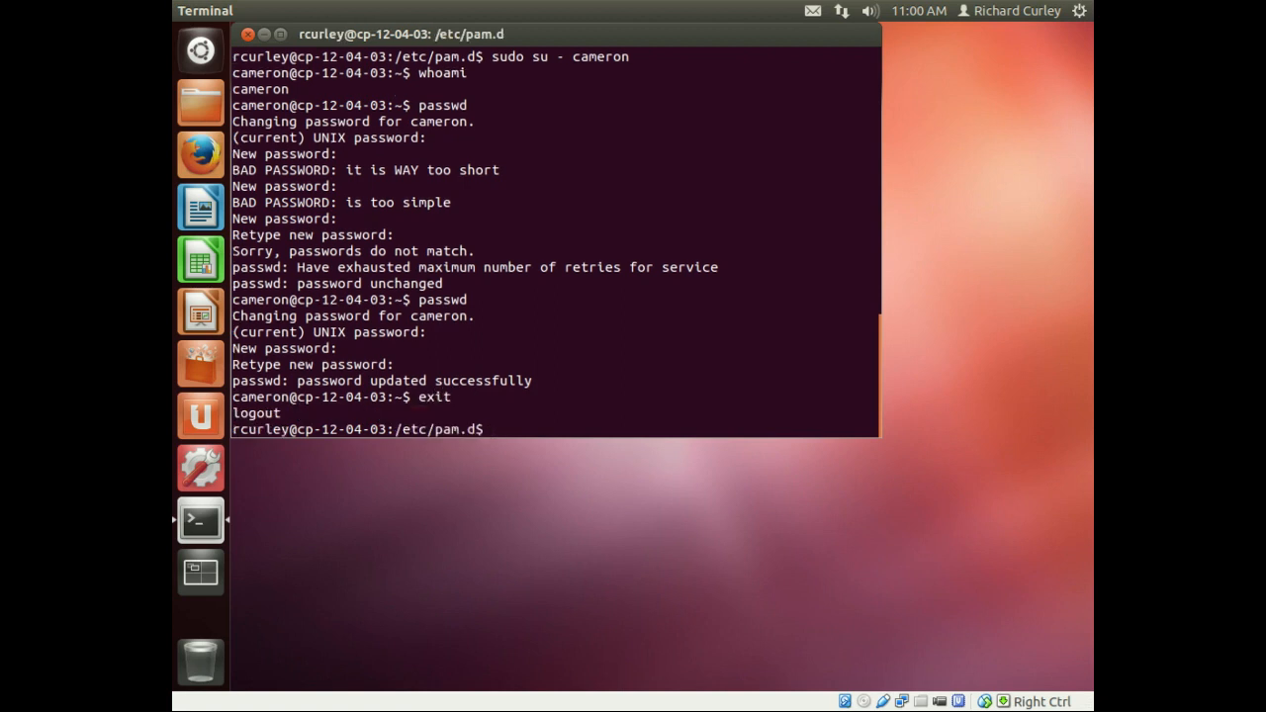
# - Reopen /etc/pam.d/common-password in gedit as root and highlight difok on the cracklib line
pyautogui.write('sudo gedit /')
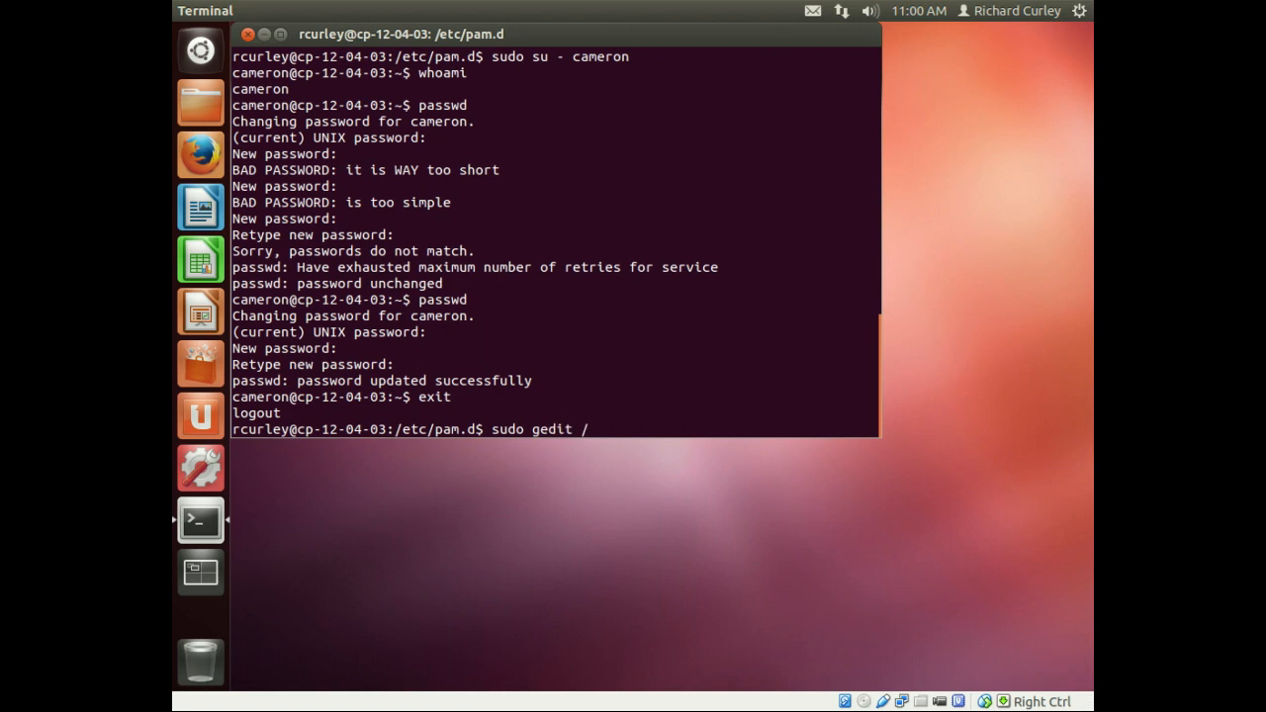
pyautogui.write('etc/pa')
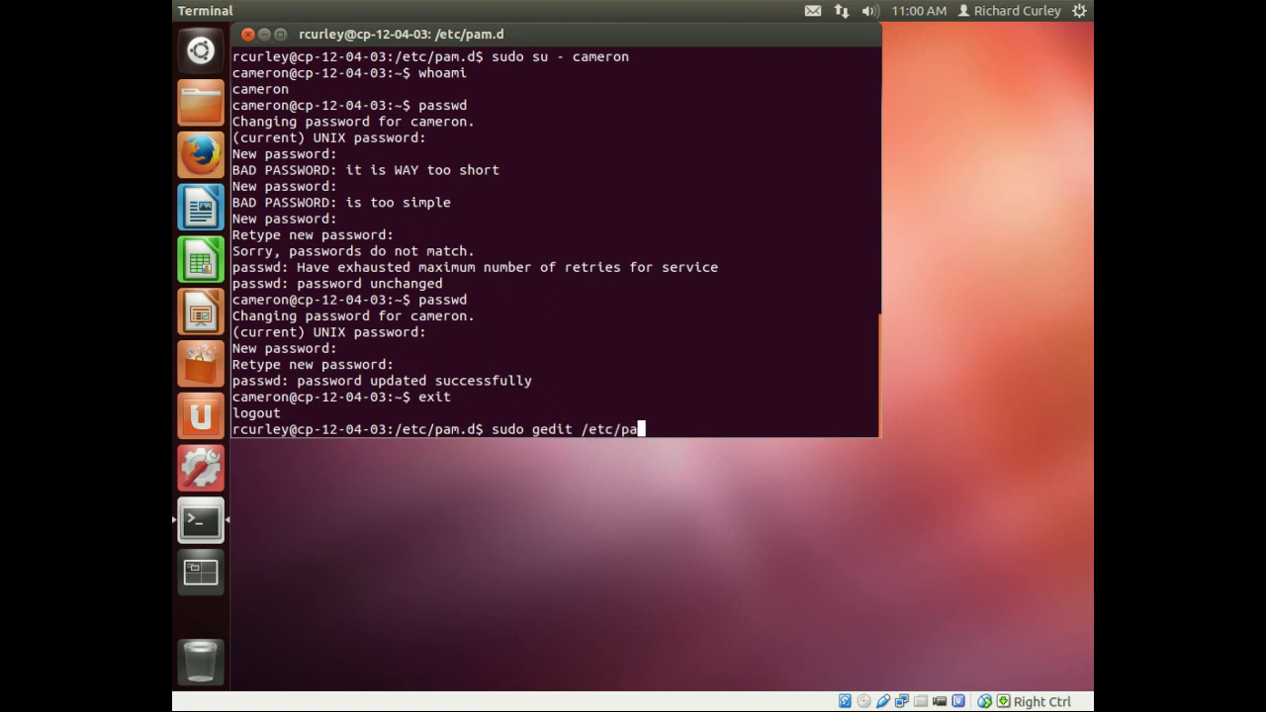
pyautogui.write('m.d/')
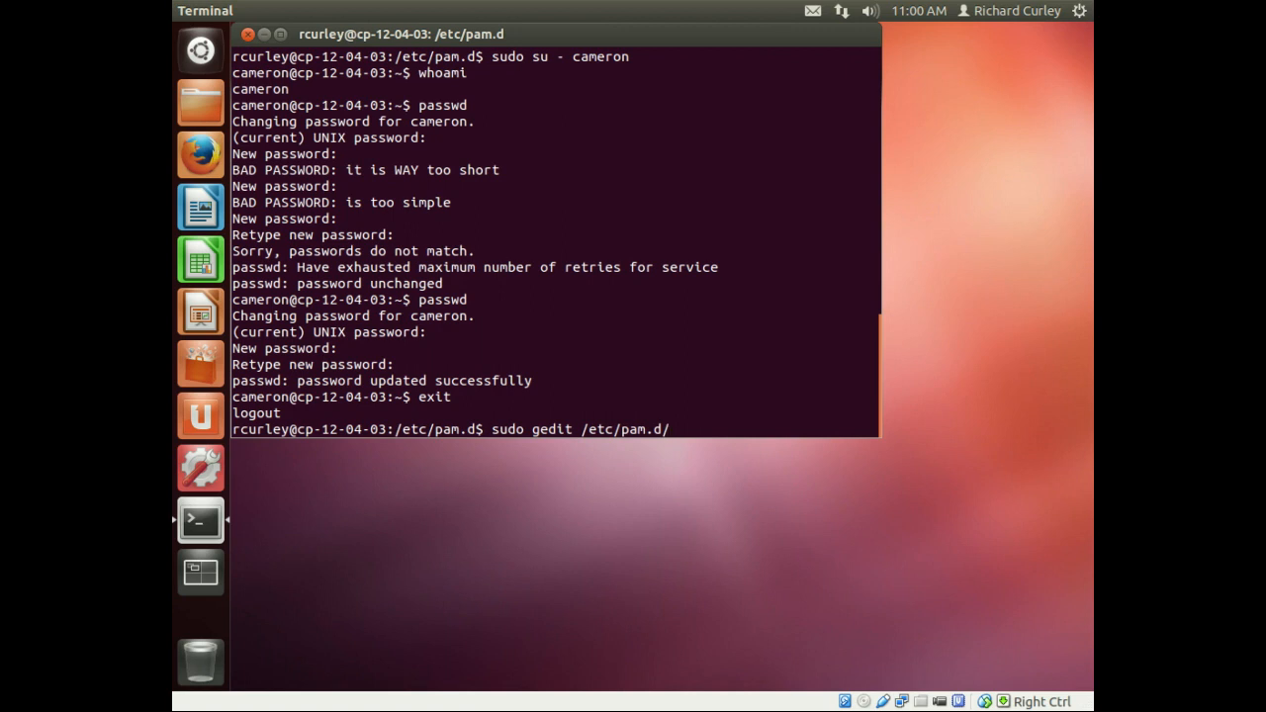
pyautogui.write('common-pas')
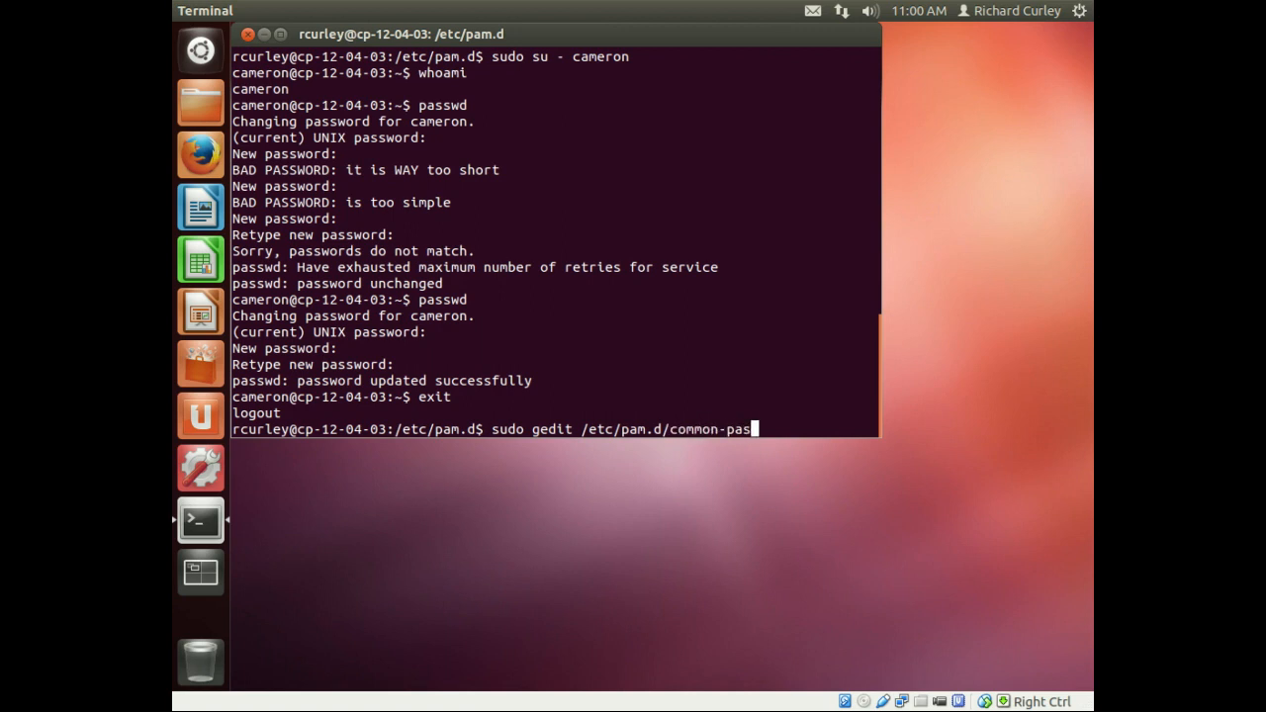
pyautogui.press('Return')
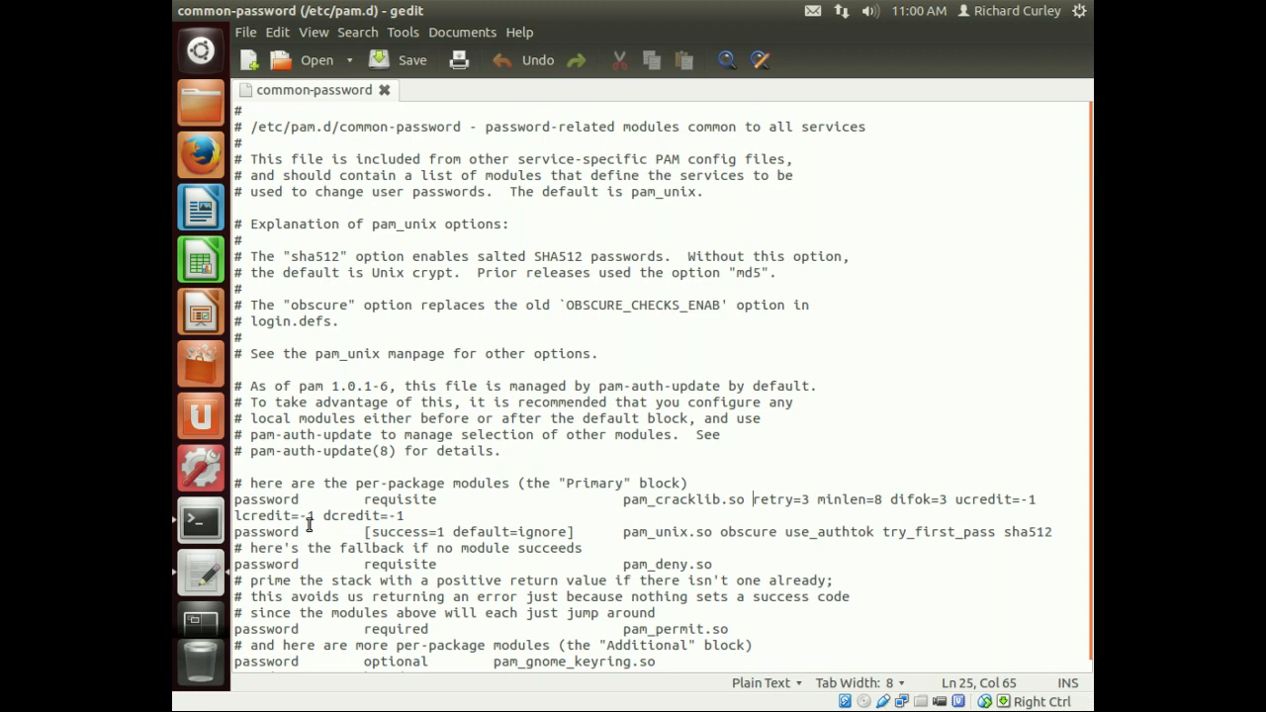
pyautogui.moveTo(386, 513)
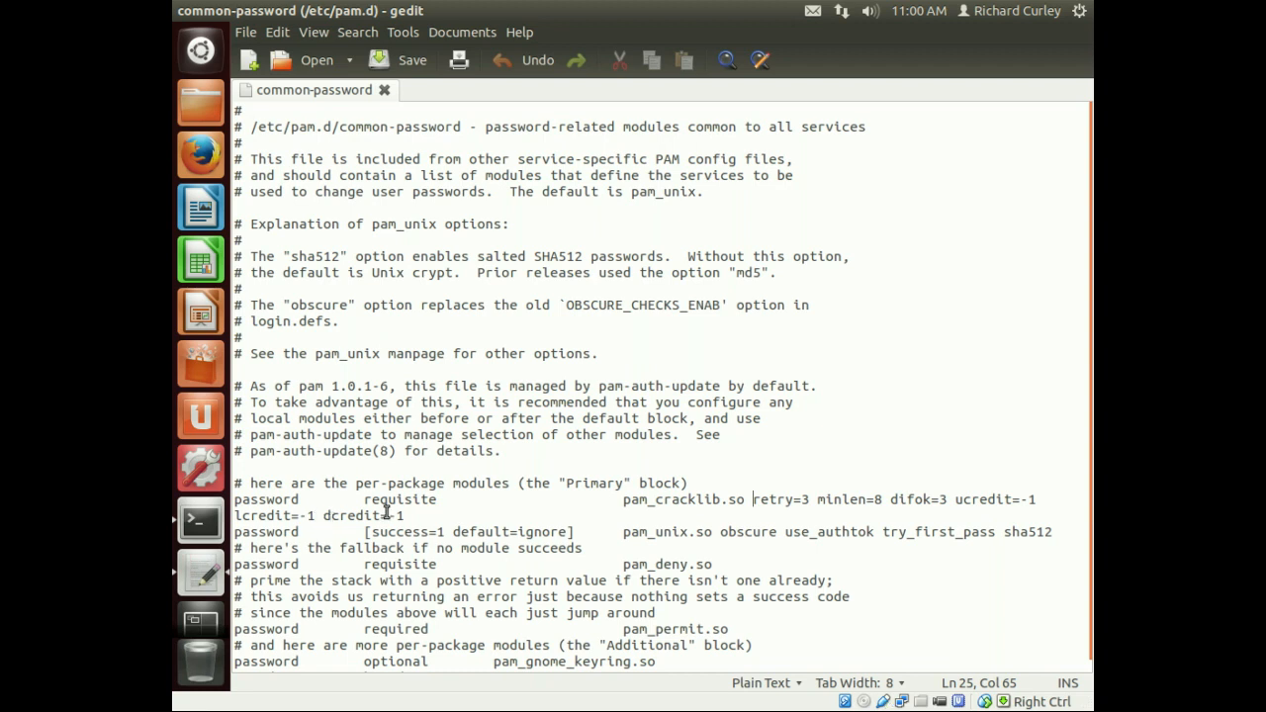
pyautogui.moveTo(832, 479)
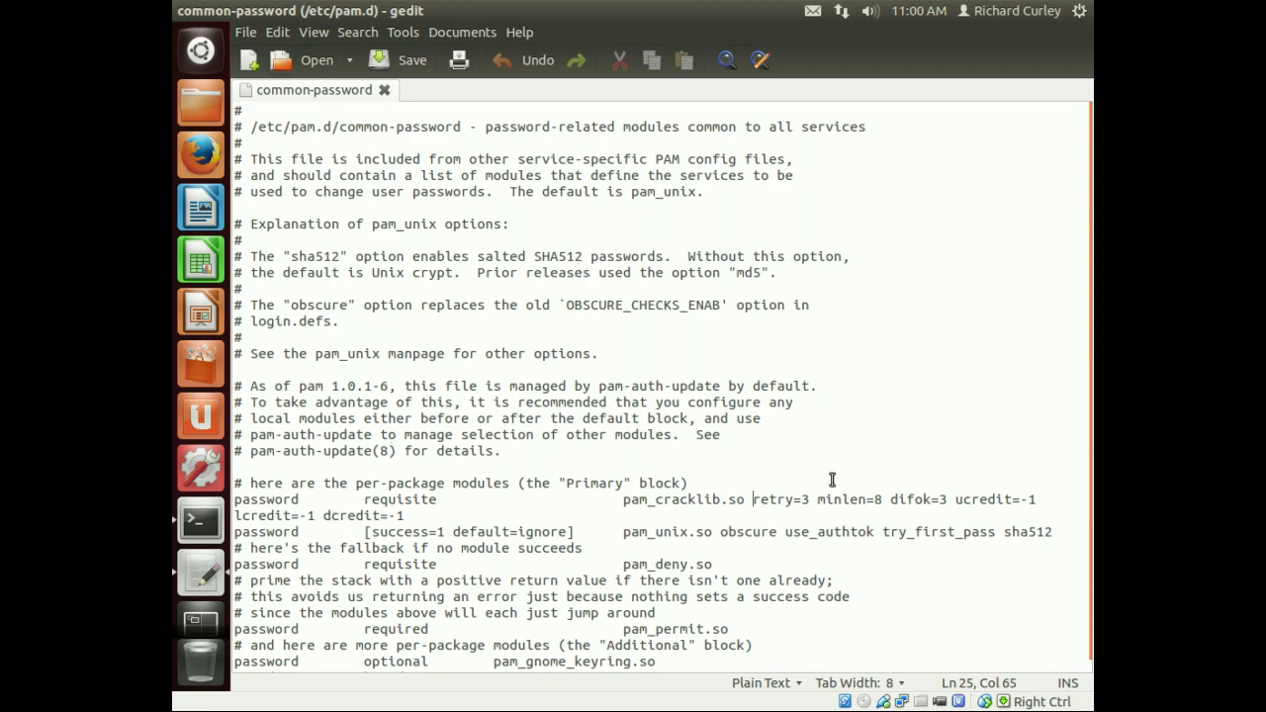
pyautogui.doubleClick(910, 500)
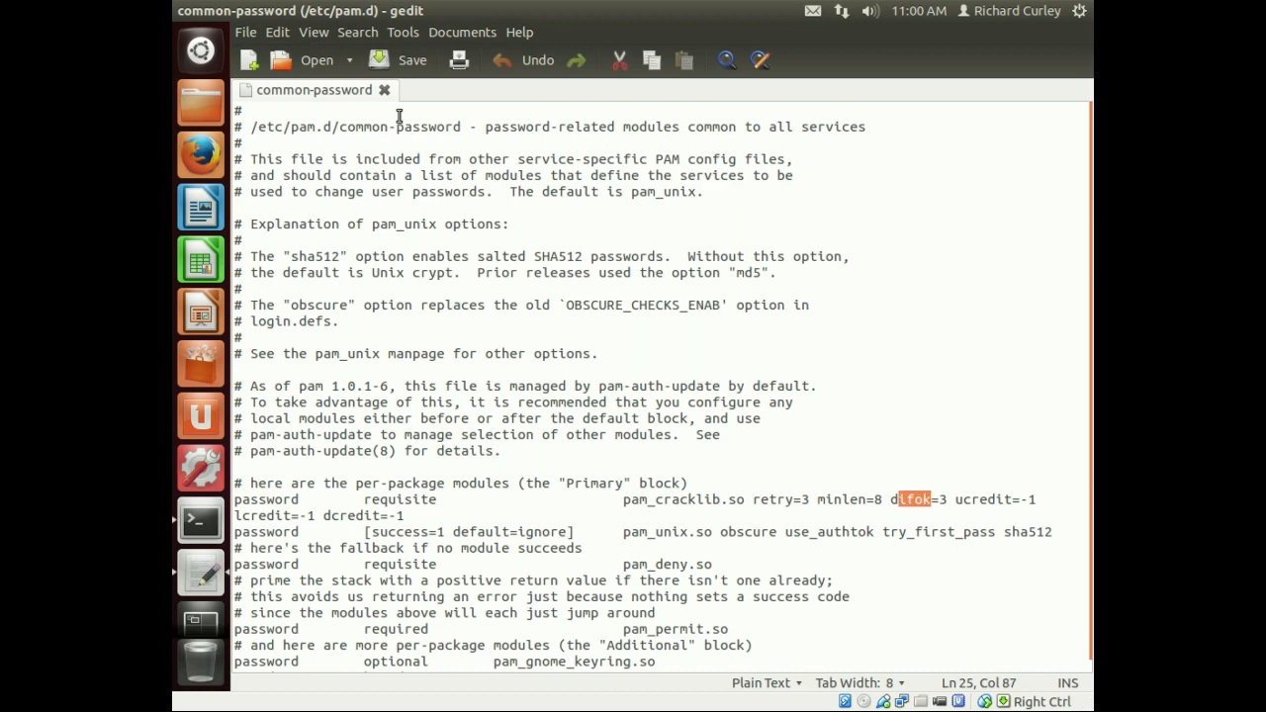
pyautogui.click(201, 519)
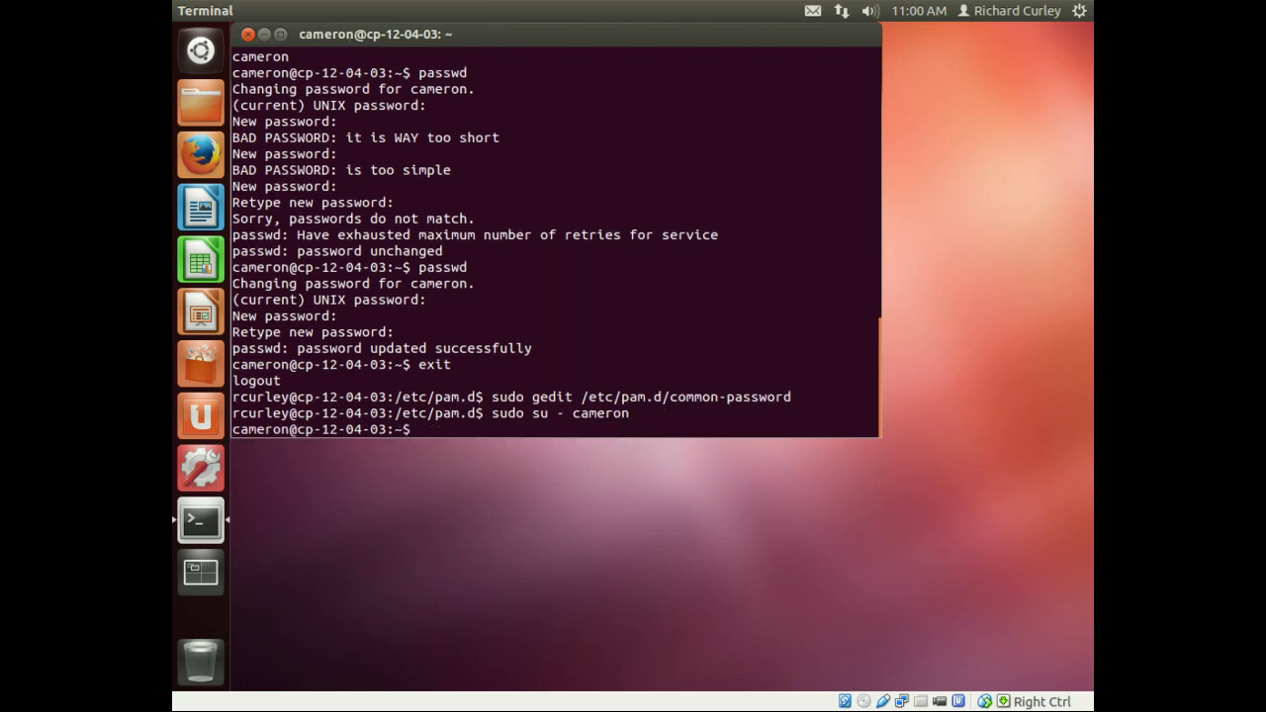
# - Run passwd as cameron and submit the current password
pyautogui.write('passwd')
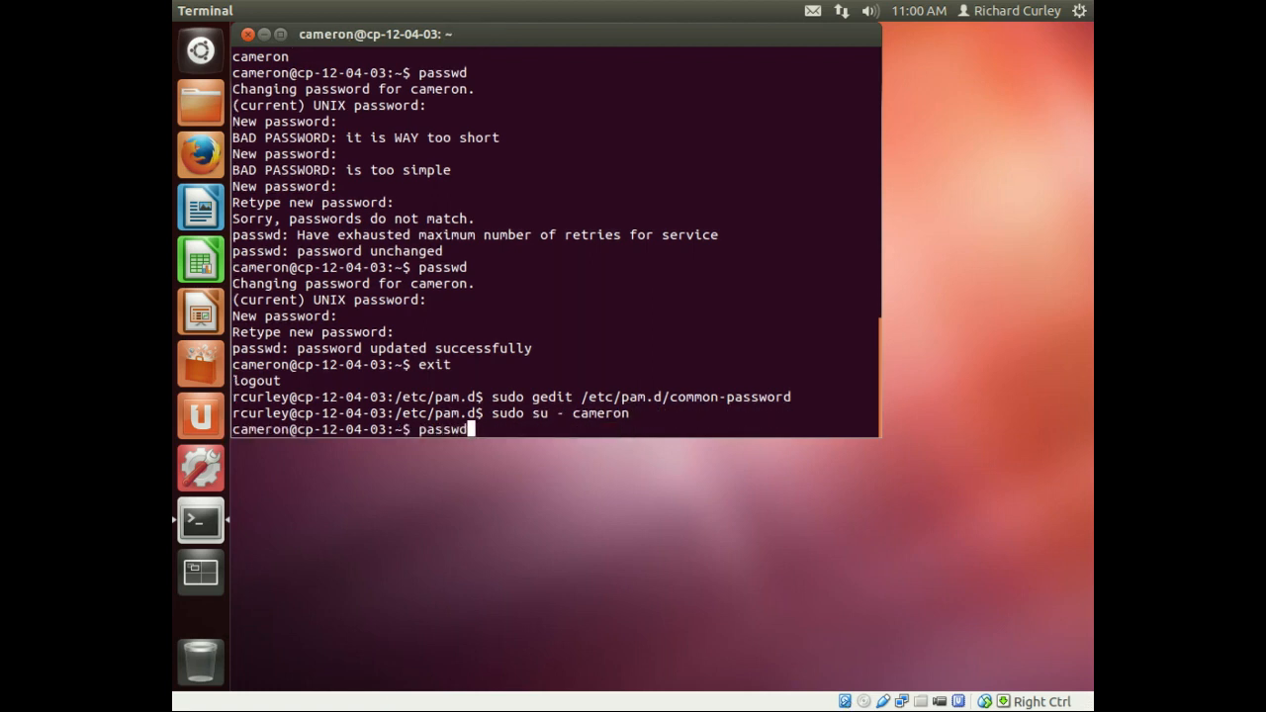
pyautogui.press('Return')
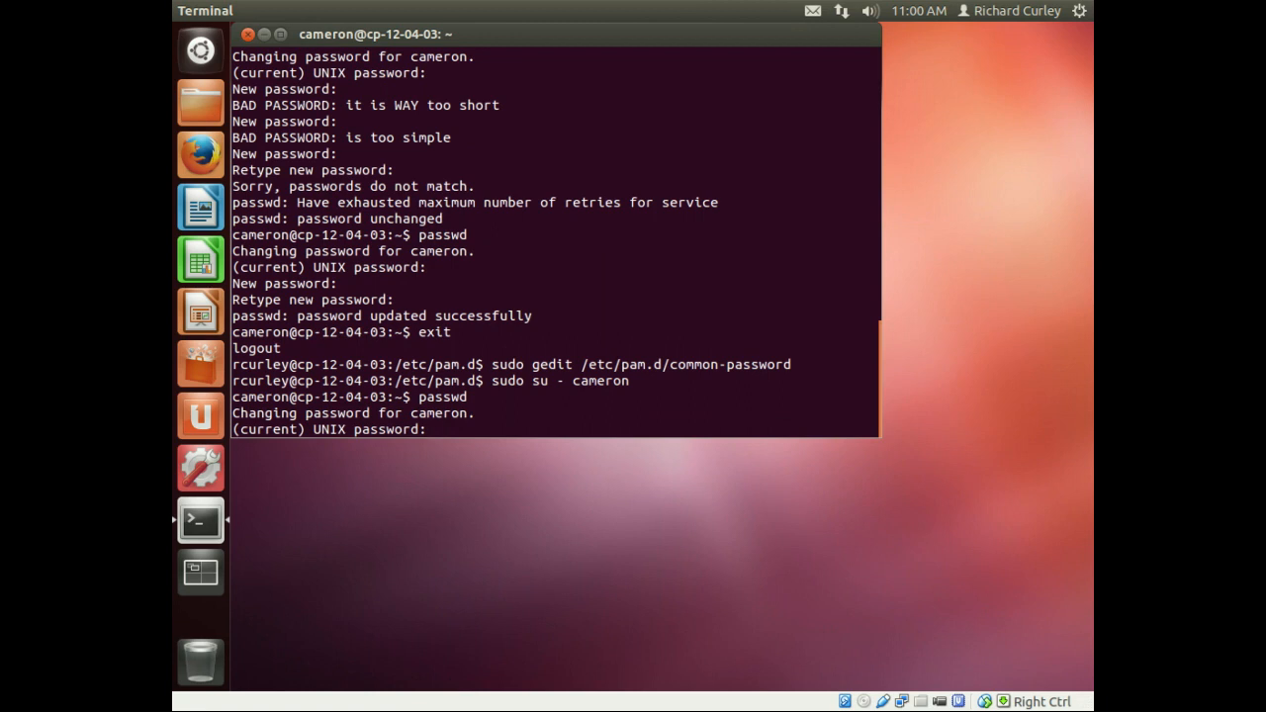
pyautogui.press('Return')
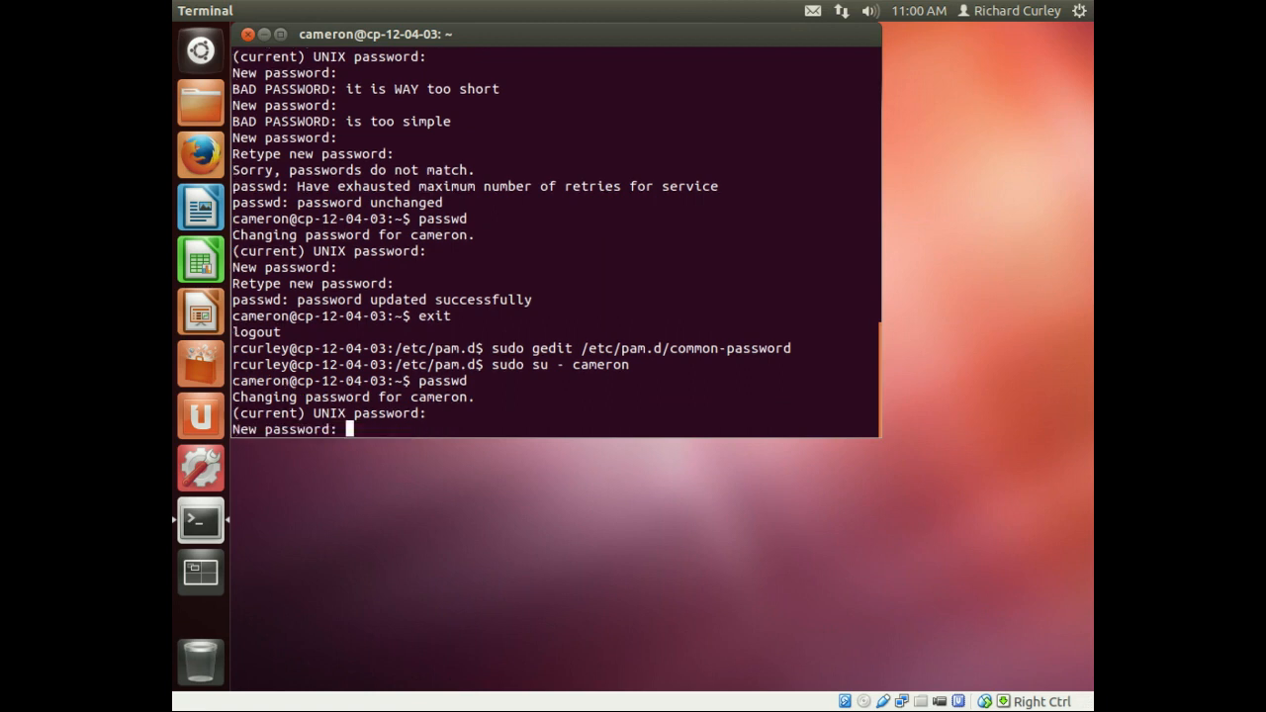